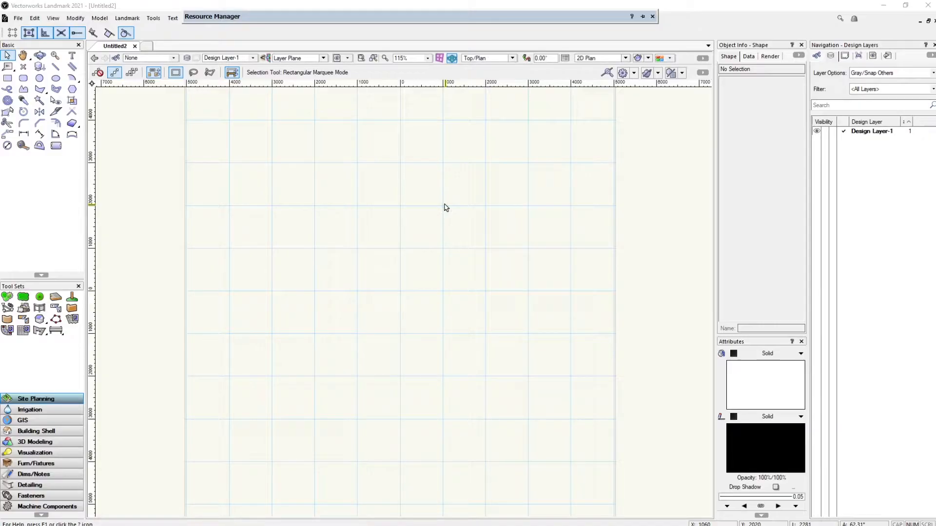
mouse_move(102, 124)
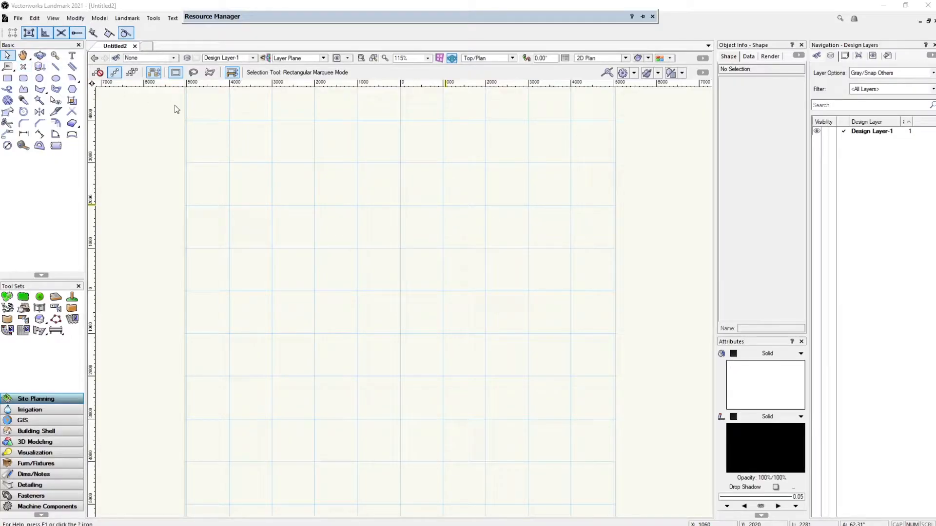
mouse_move(178, 111)
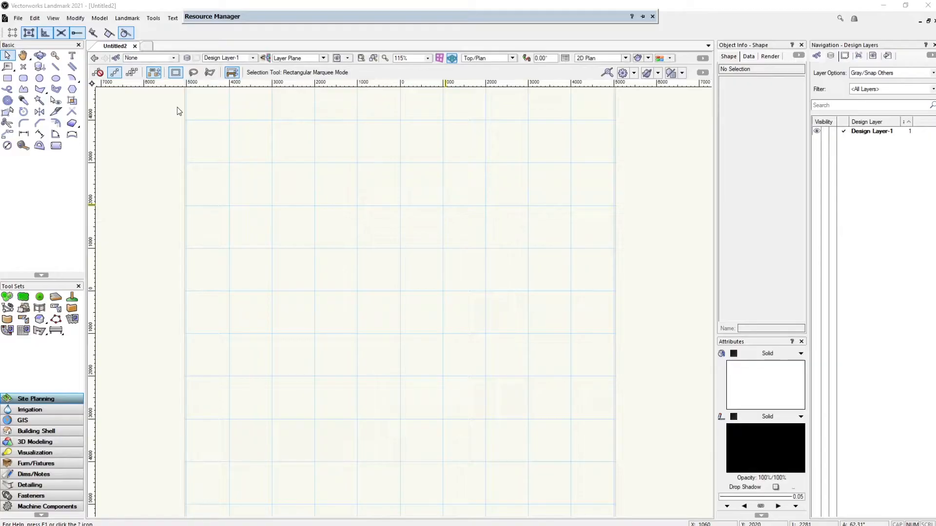
mouse_move(149, 131)
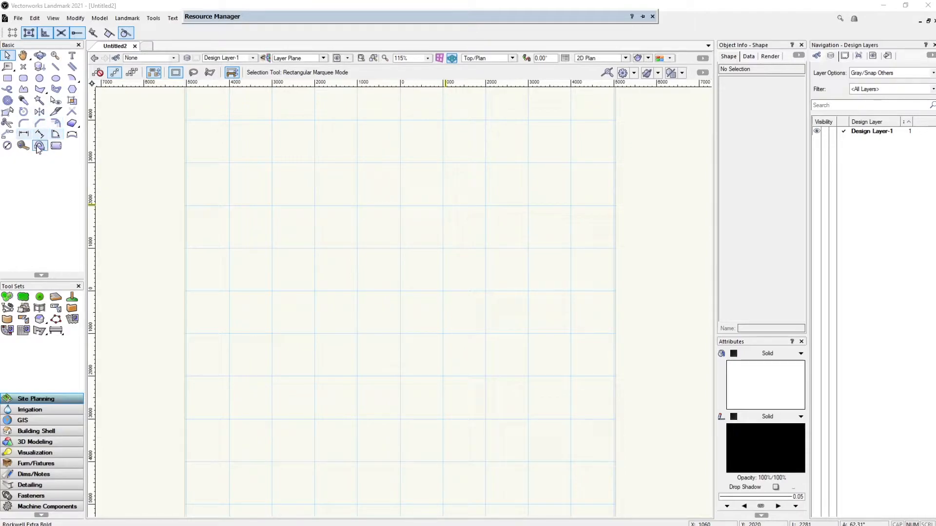
mouse_move(55, 125)
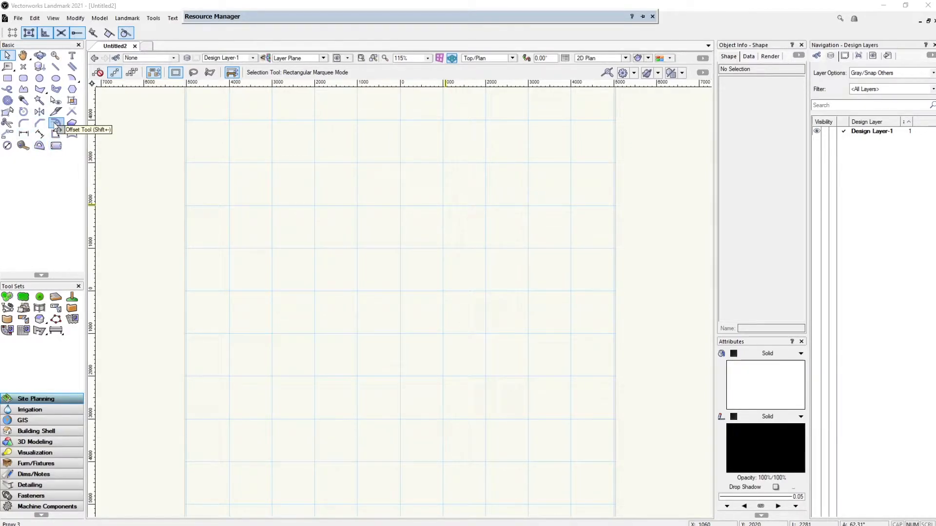
Open residential-sample-project-2020_v2021.vwx with the 1-Floor Layout design layer showing
left_click(55, 123)
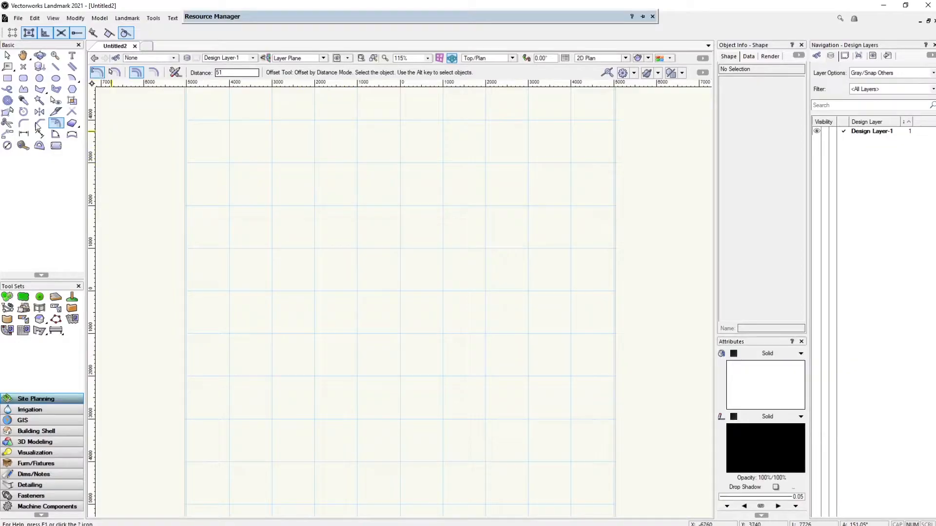
mouse_move(55, 125)
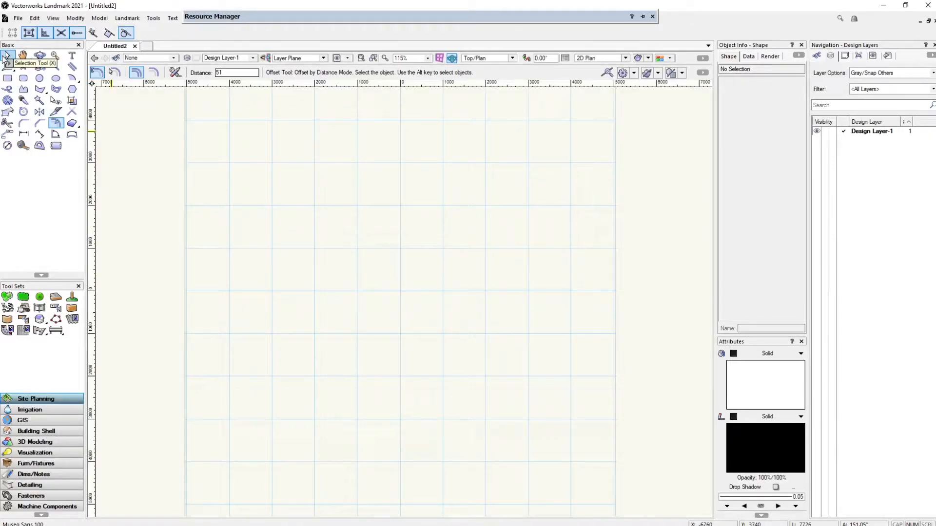
left_click(8, 59)
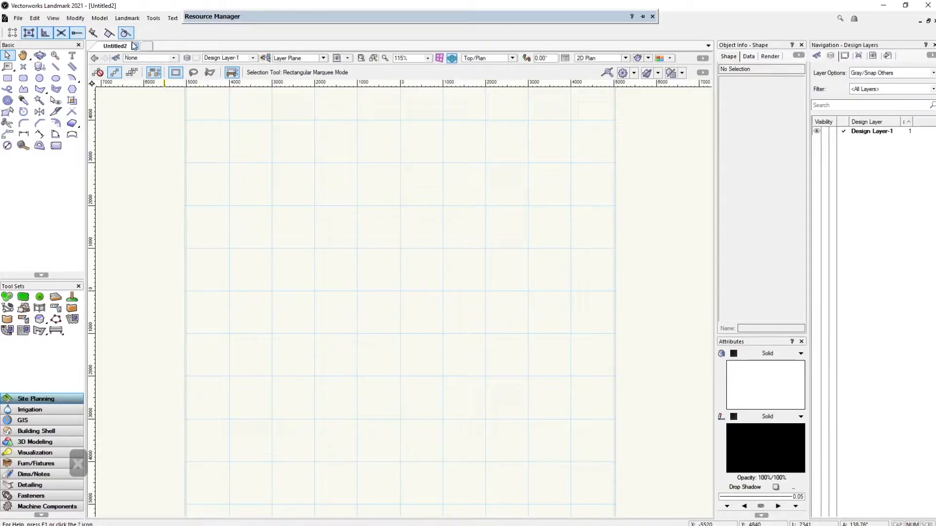
left_click(153, 18)
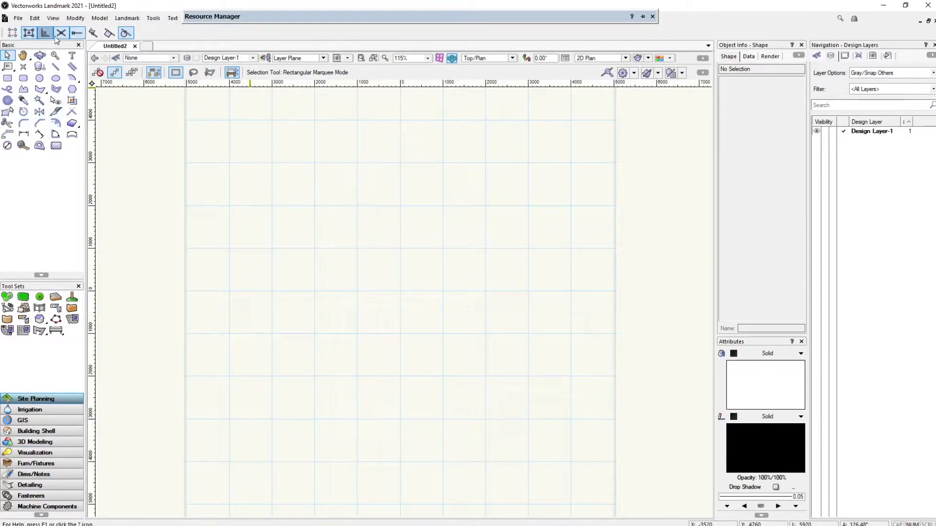
left_click(31, 33)
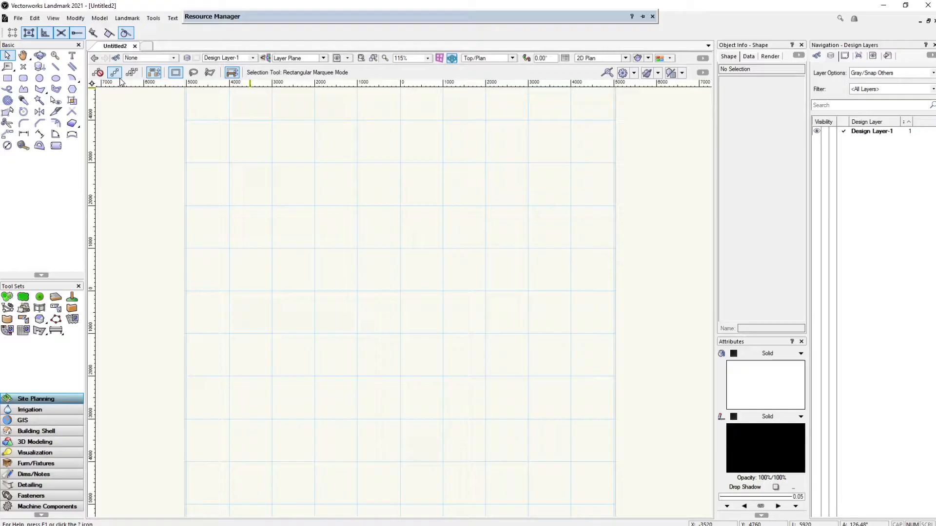
left_click(30, 34)
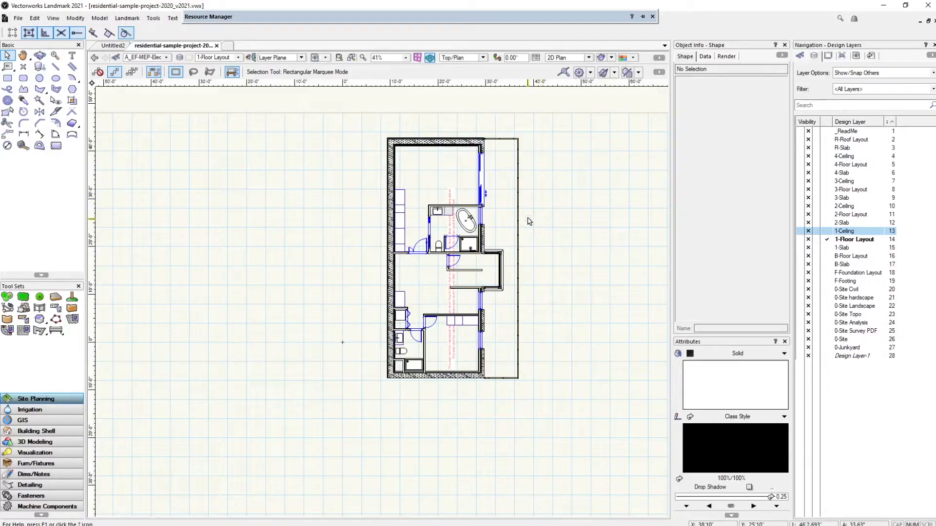
mouse_move(549, 252)
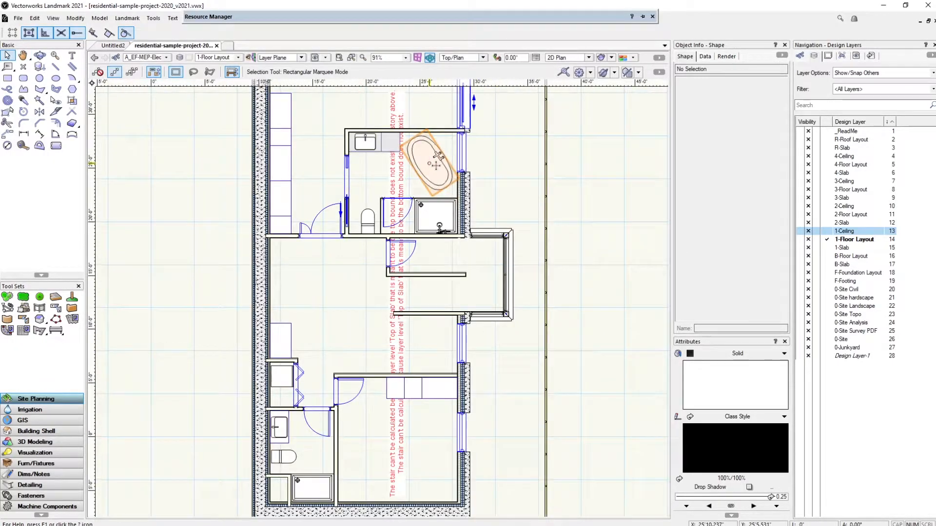
Select the oval bathtub, then the 11-foot sliding door, to view their Object Info properties
left_click(429, 163)
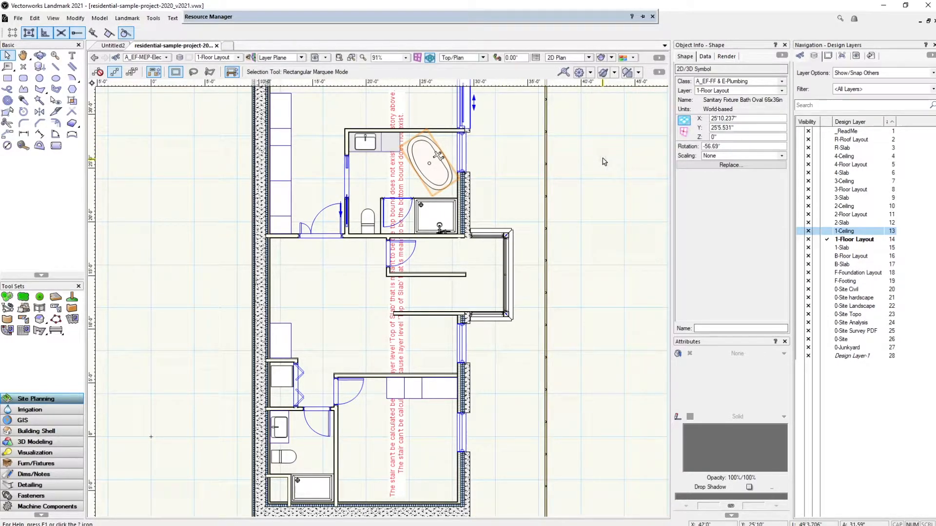
mouse_move(687, 85)
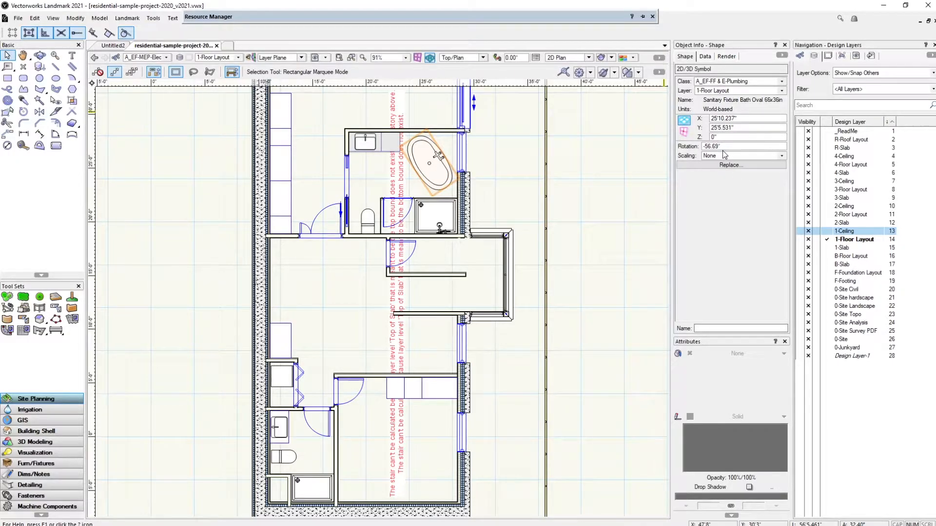
left_click(151, 437)
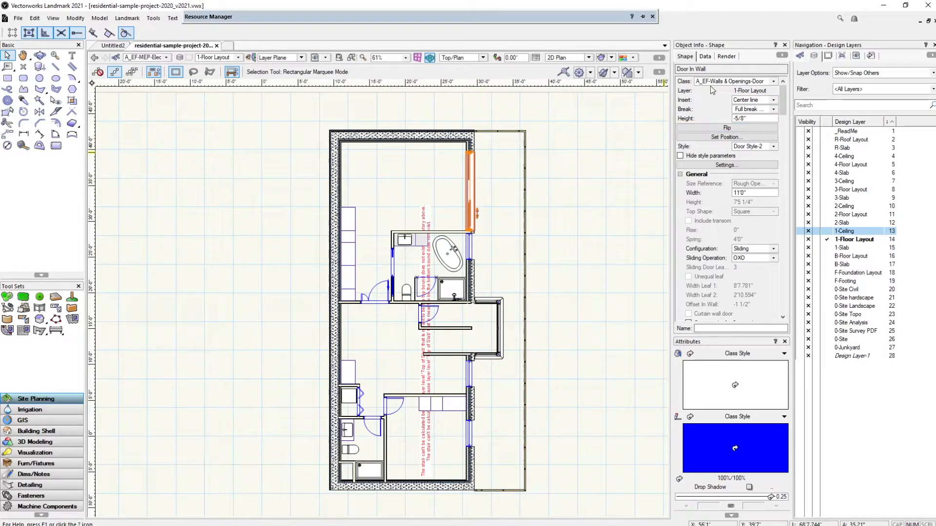
mouse_move(715, 170)
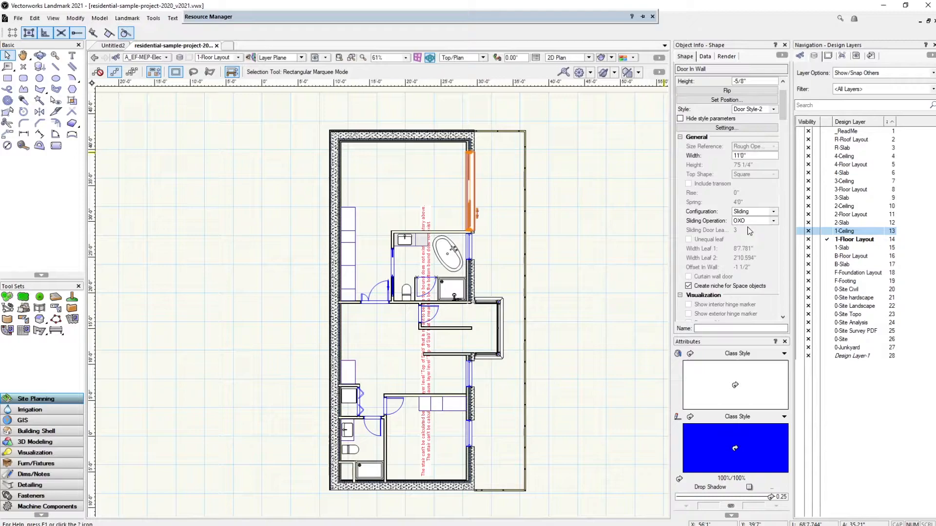
Scroll the sliding door's Object Info parameters down to its ID tag settings
scroll("down", 3)
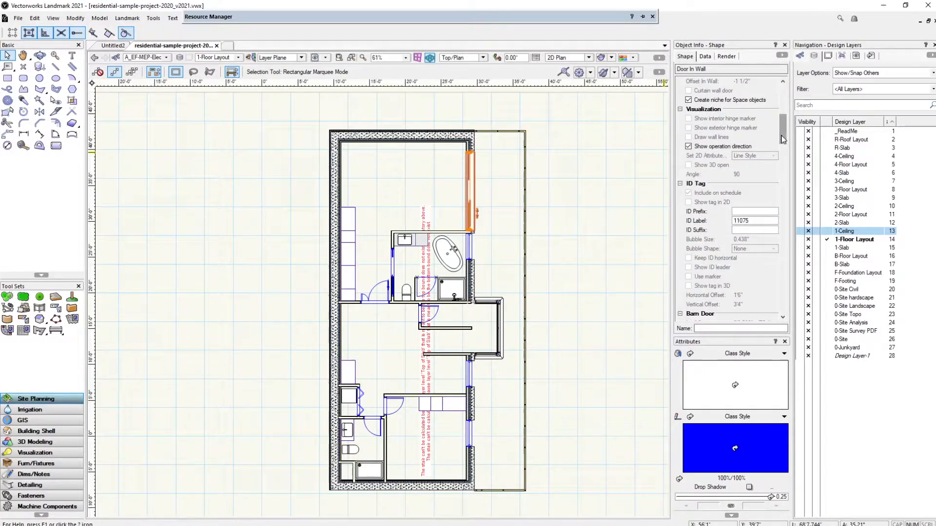
scroll("down", 3)
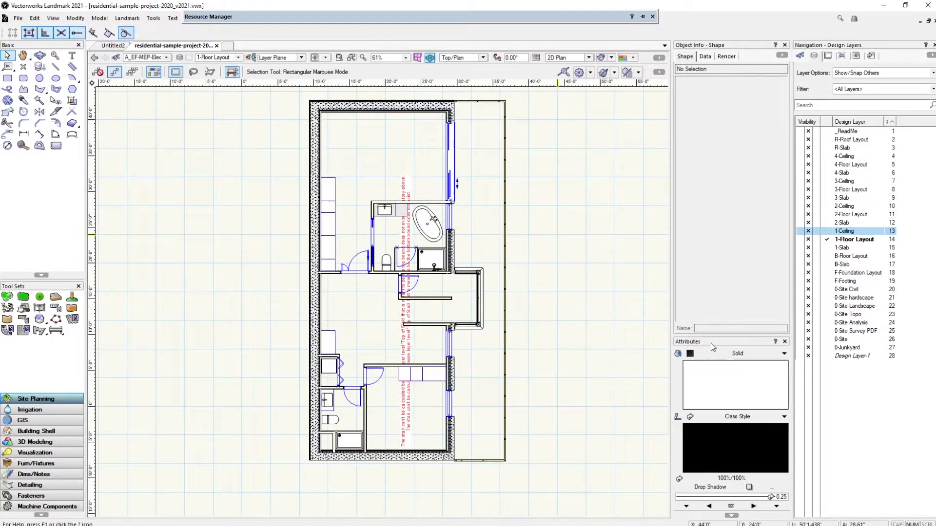
mouse_move(728, 419)
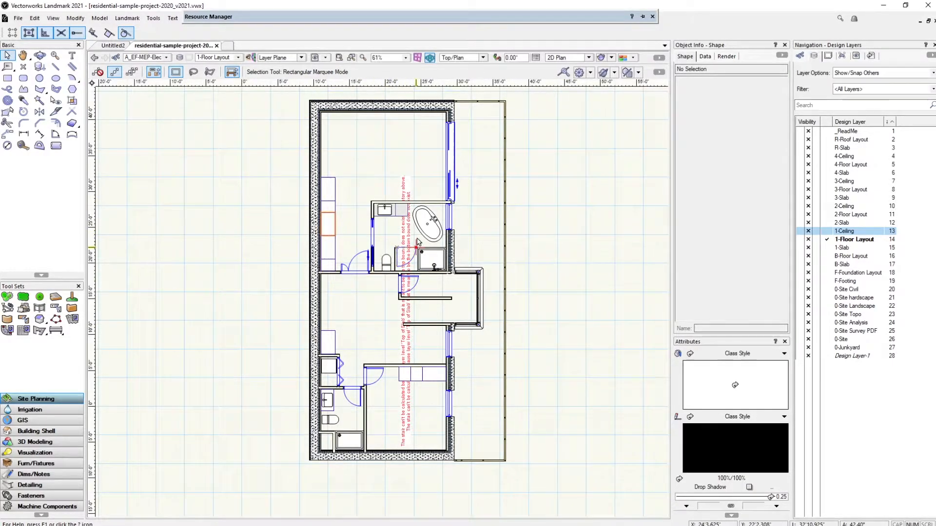
Give the tall cabinet a solid green fill, then switch it to the Wall hatch NEW hatch
left_click(328, 225)
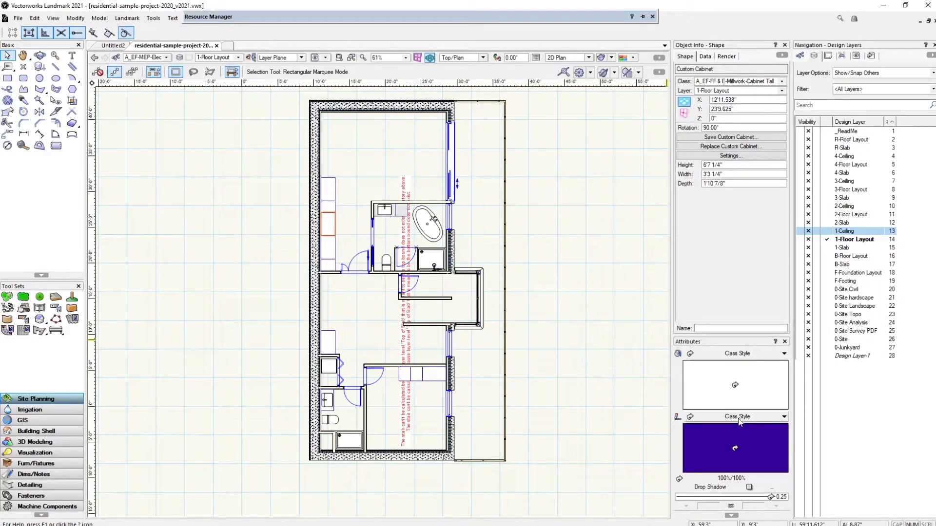
mouse_move(761, 364)
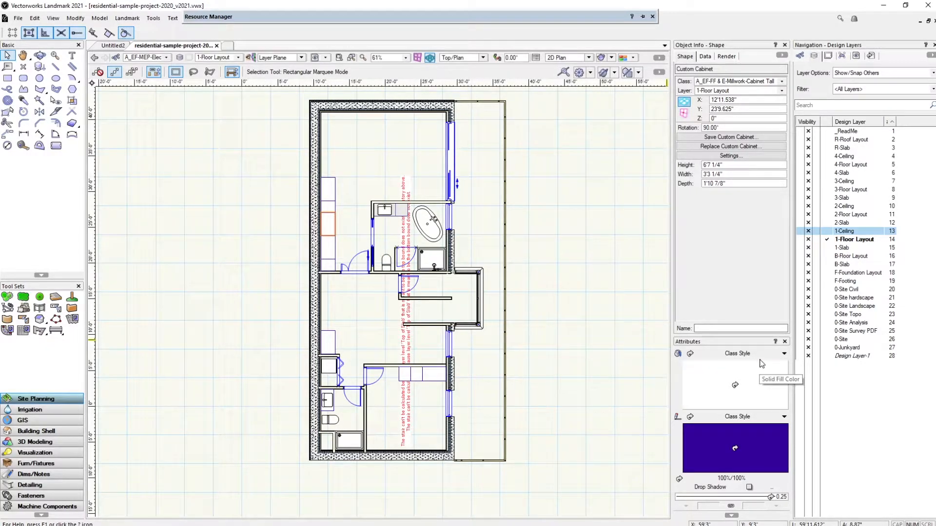
left_click(734, 381)
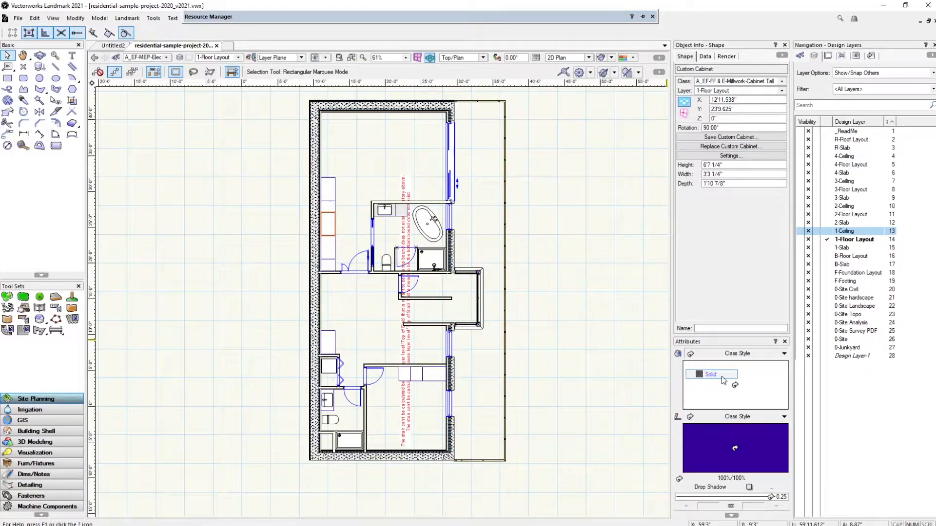
left_click(698, 374)
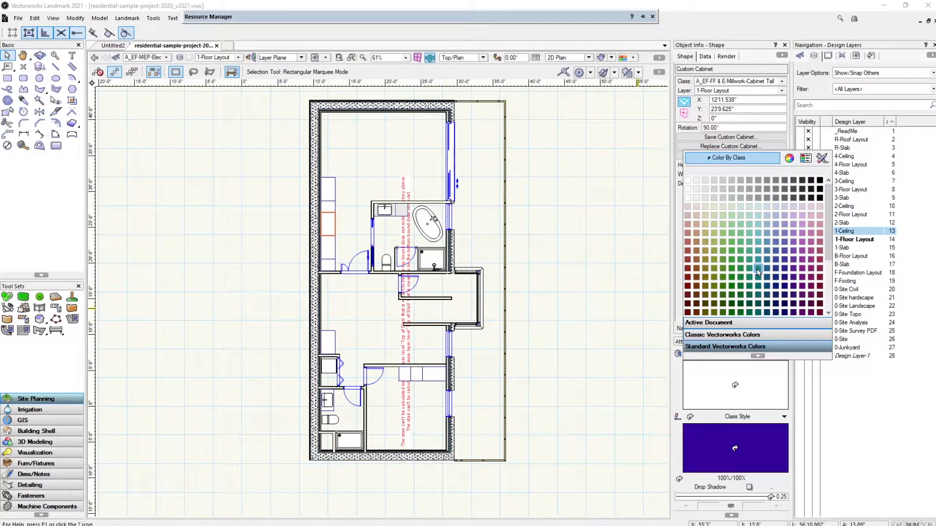
left_click(758, 272)
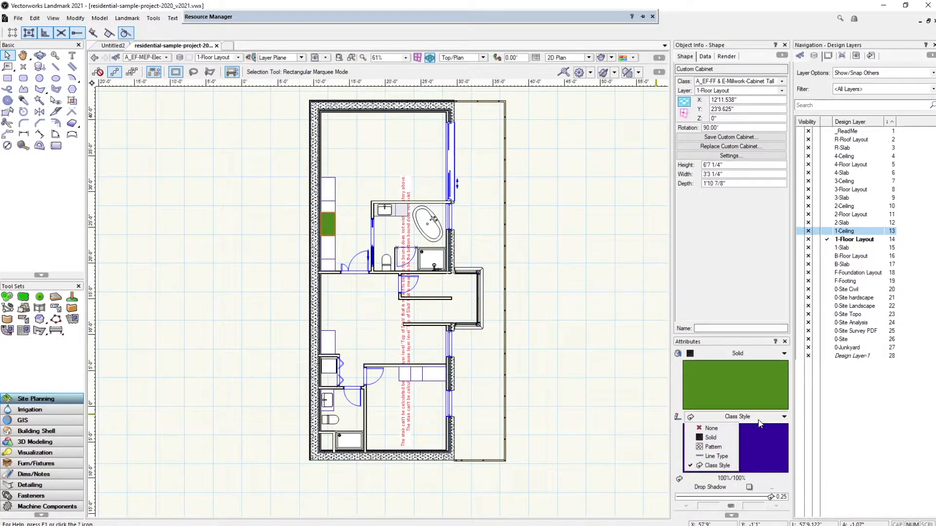
left_click(710, 437)
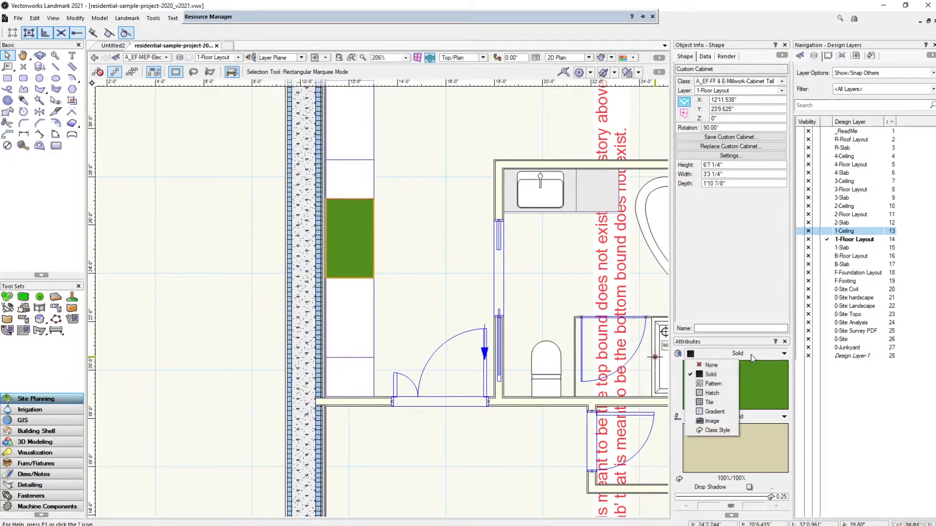
left_click(712, 393)
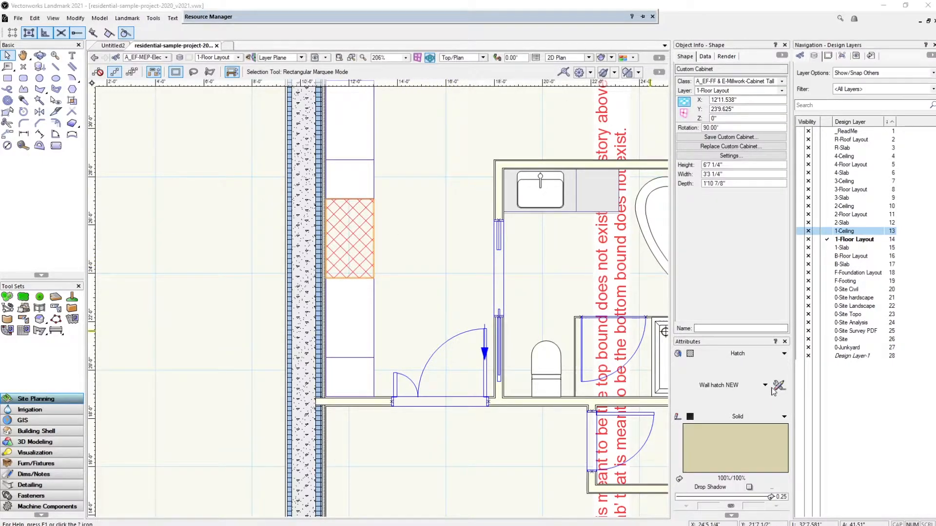
left_click(779, 386)
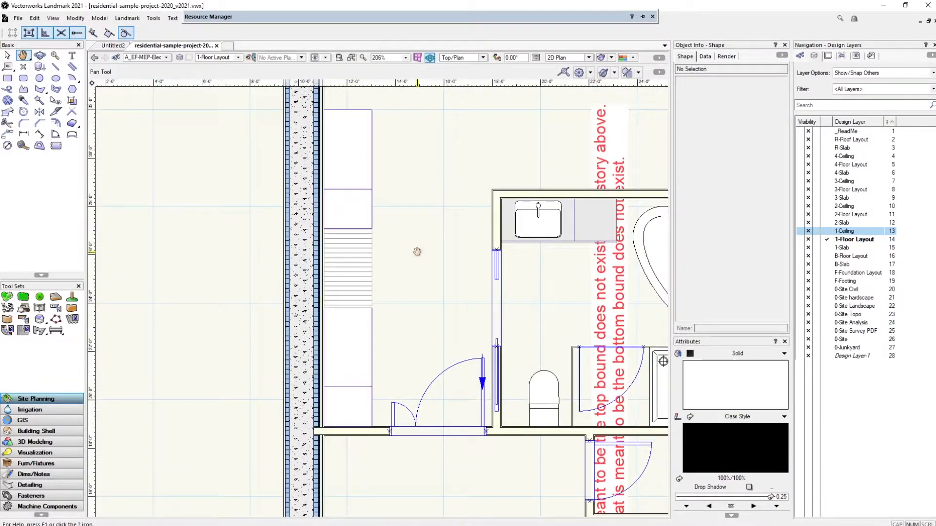
left_click(347, 354)
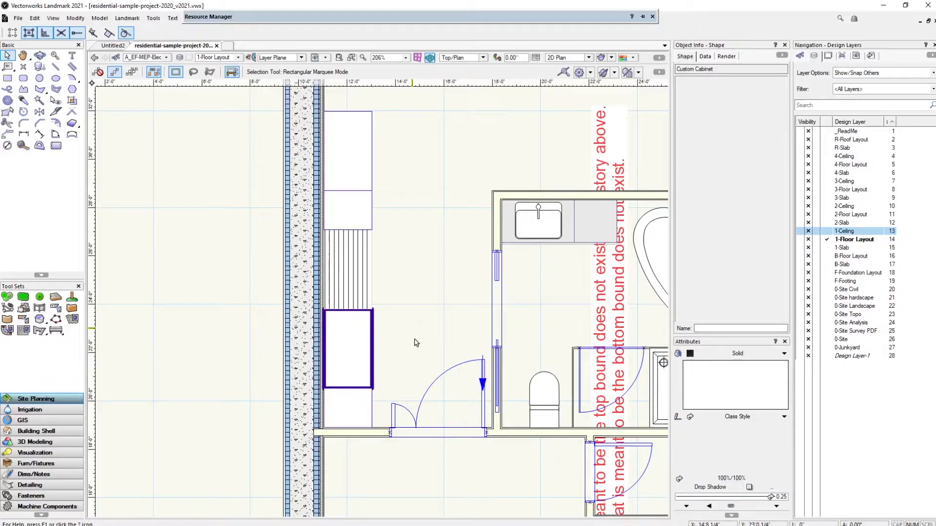
left_click(347, 353)
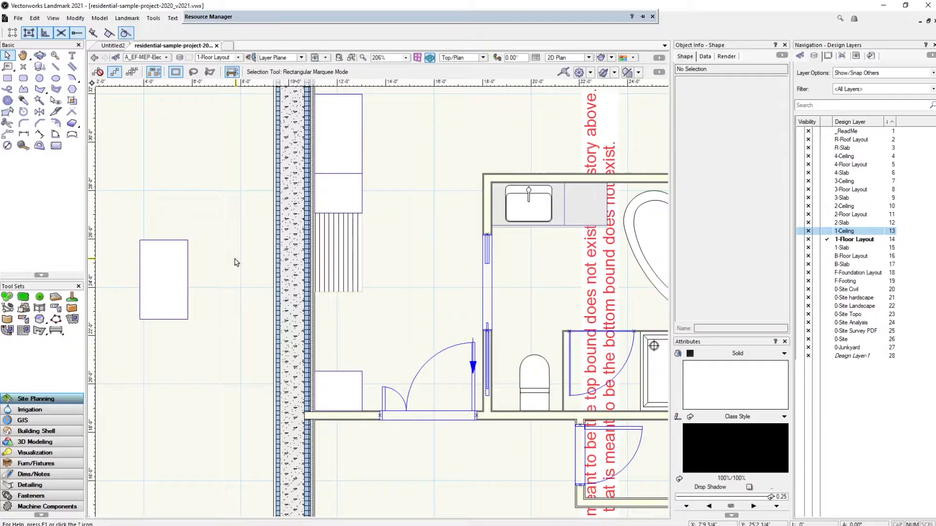
left_click(164, 280)
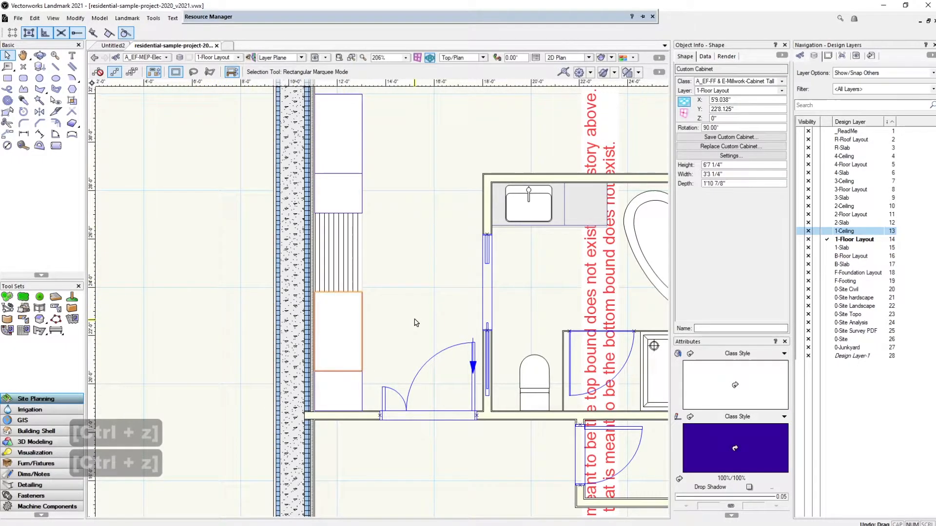
left_click(427, 311)
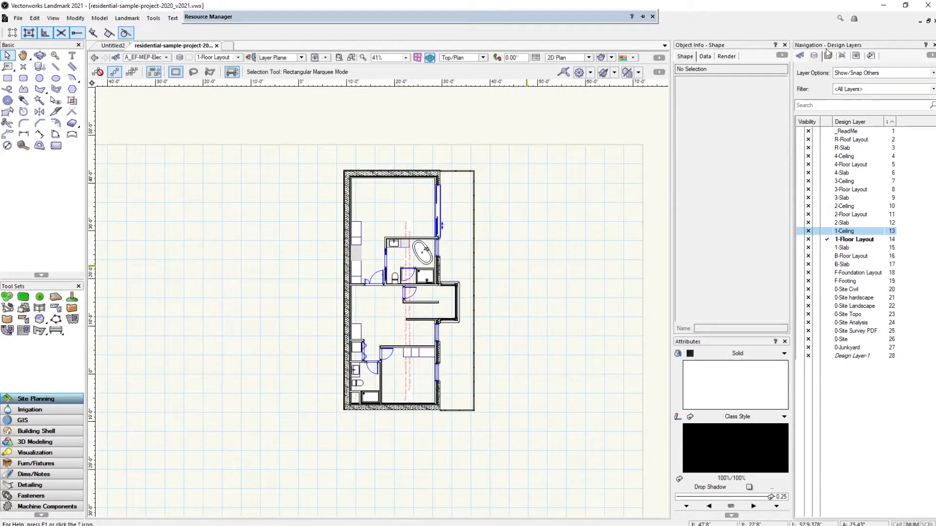
left_click(828, 55)
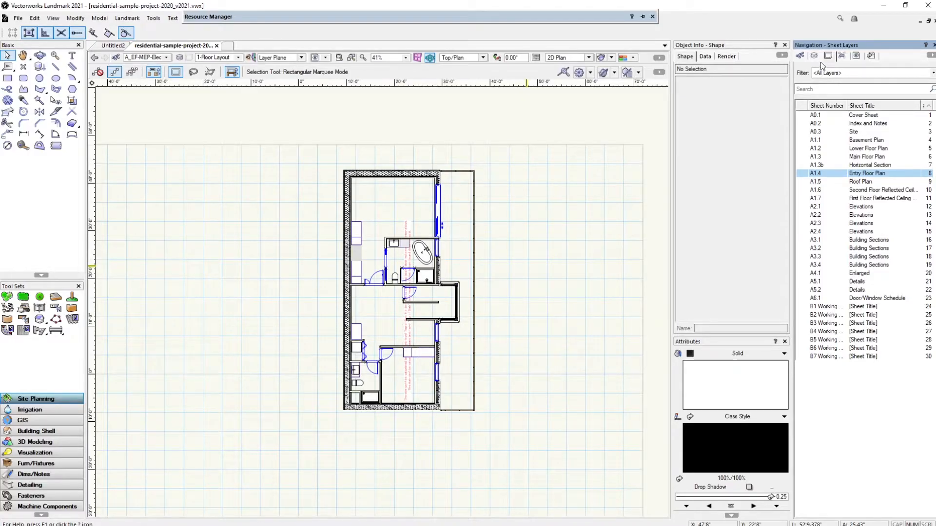
left_click(814, 55)
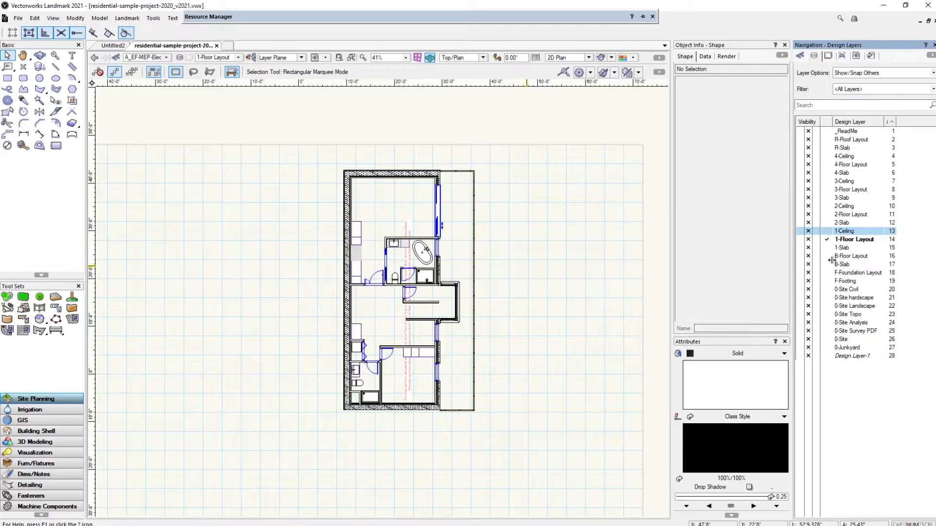
mouse_move(818, 268)
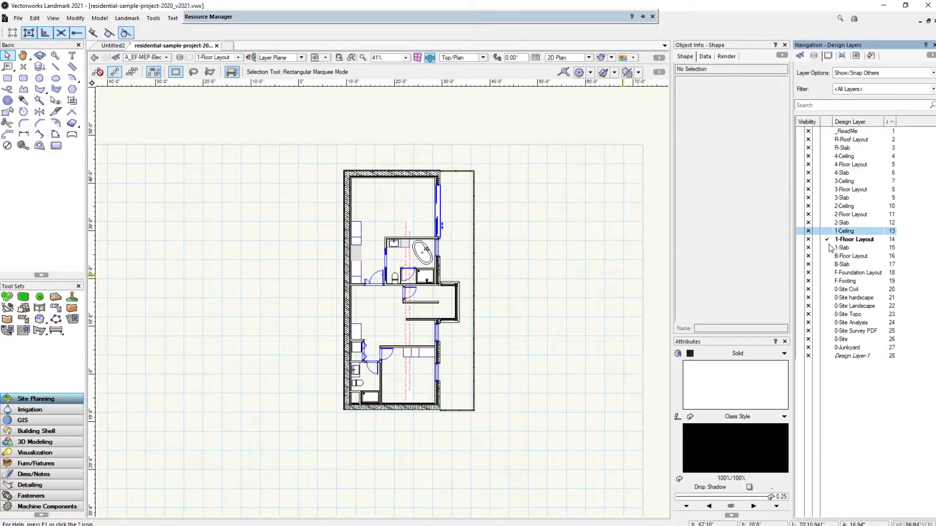
Activate 1-Slab, then 1-Ceiling, and set 1-Floor Layout to grayed visibility
double_click(842, 247)
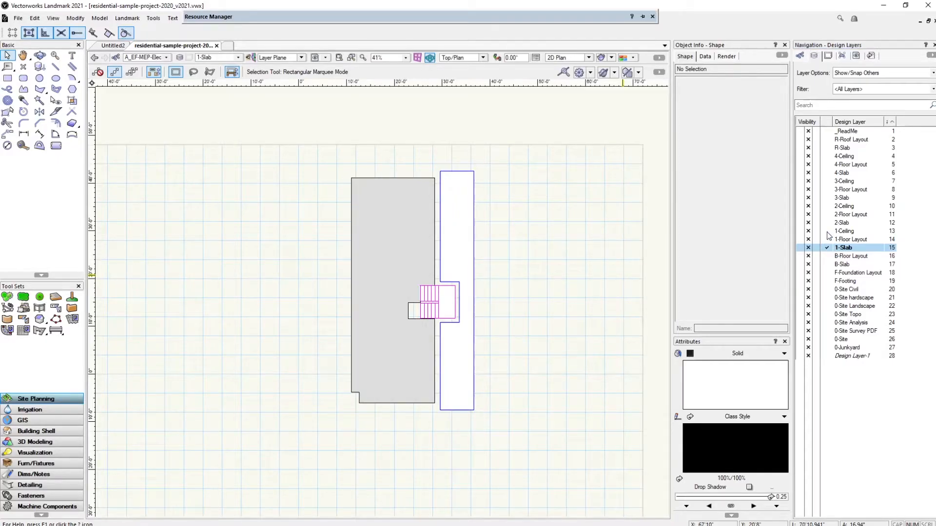
left_click(844, 231)
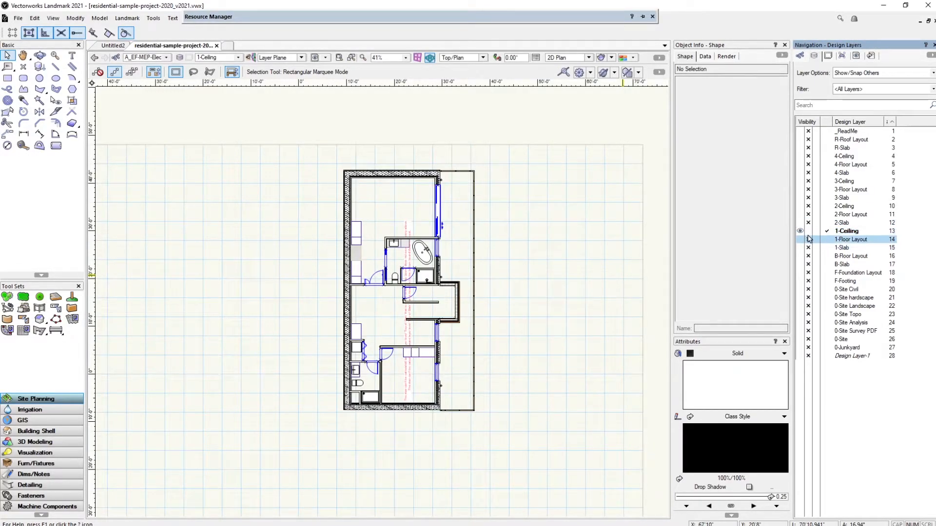
left_click(800, 231)
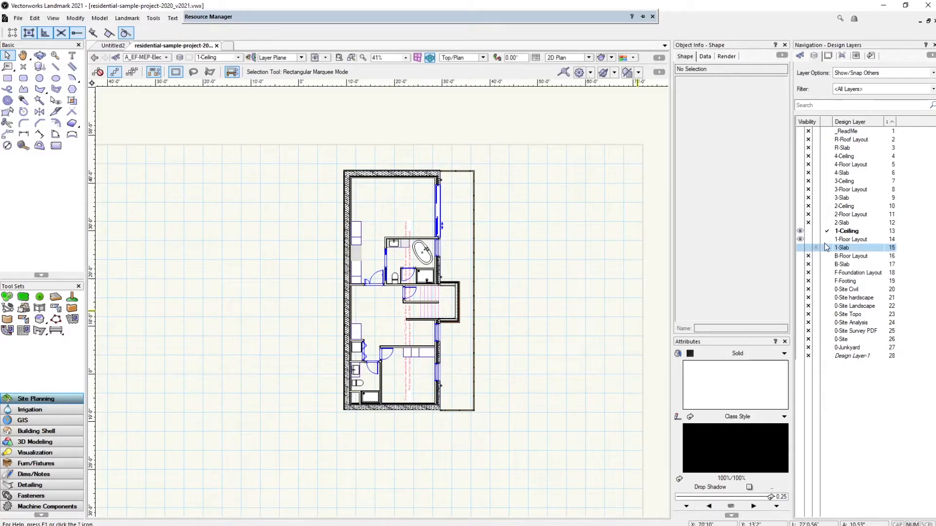
left_click(850, 239)
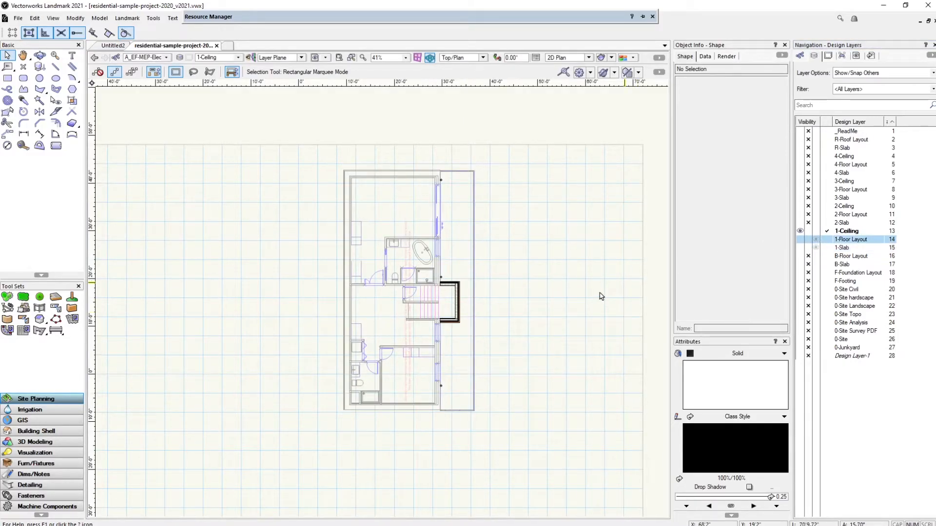
mouse_move(527, 283)
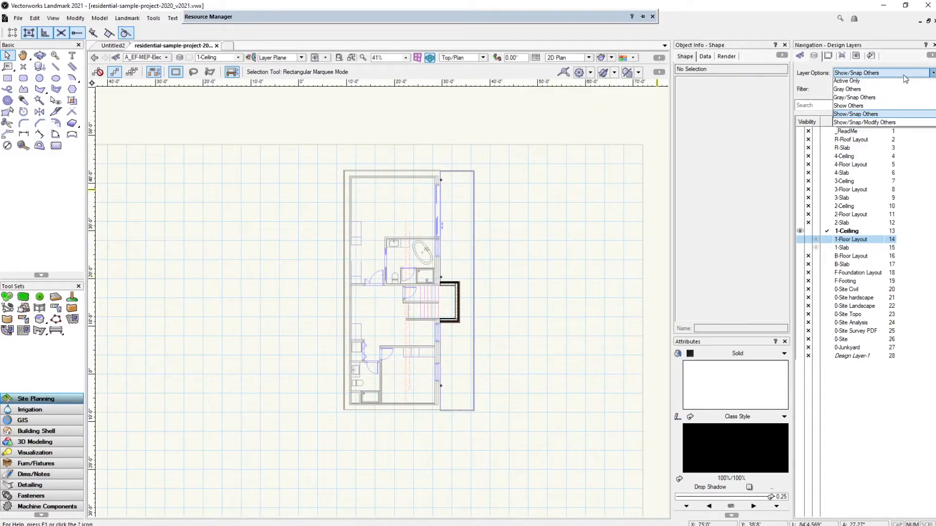
Try Active Only and Gray Others layer options, and make 1-Slab and 0-Site Topo visible
left_click(846, 81)
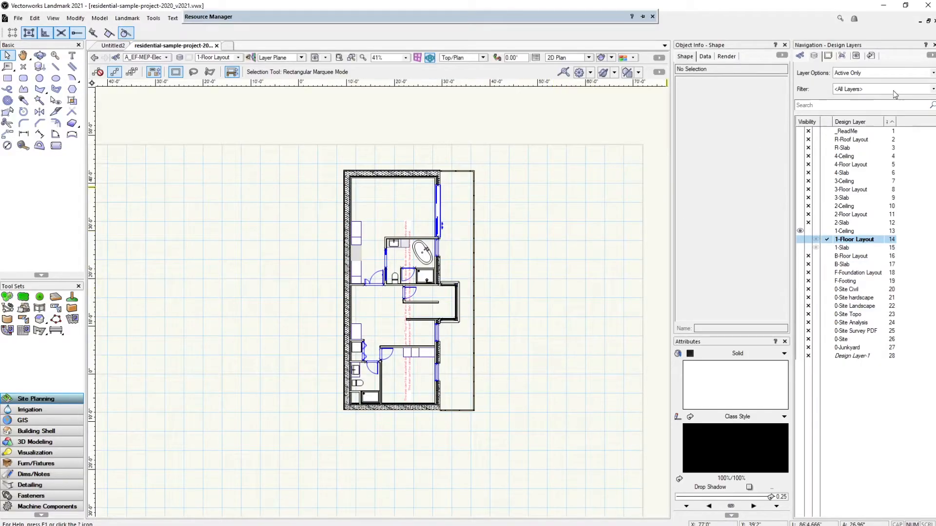
left_click(883, 73)
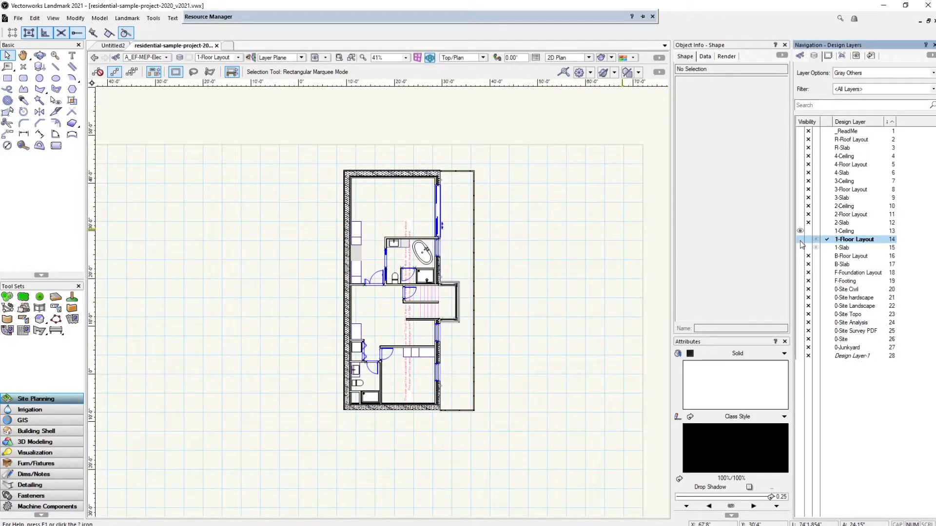
left_click(850, 247)
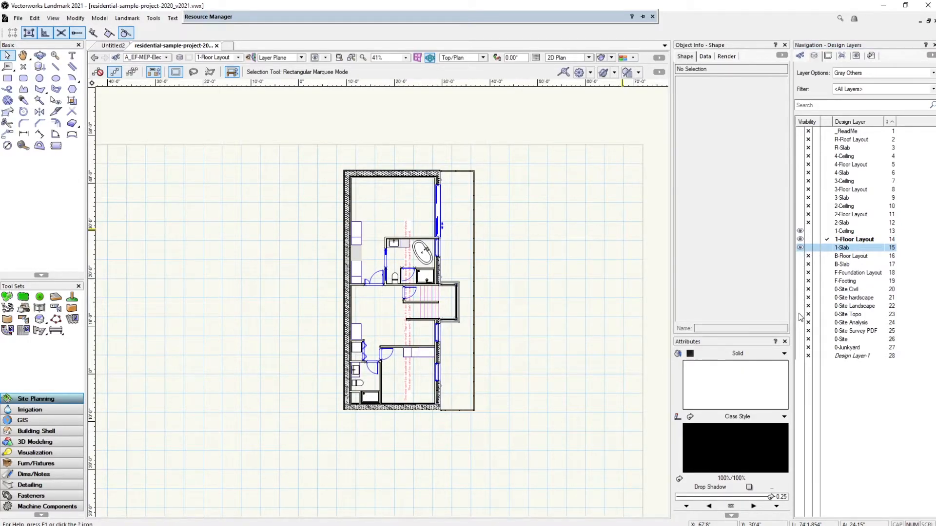
left_click(800, 314)
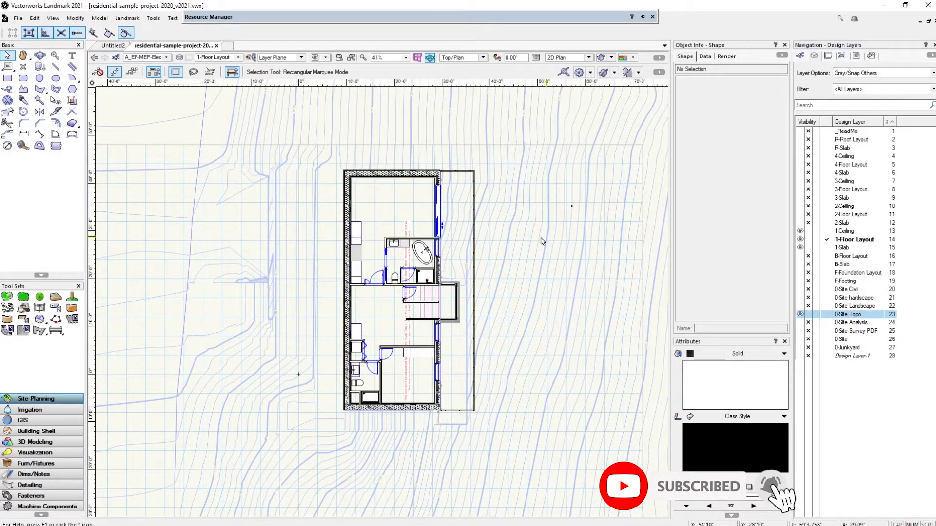
mouse_move(532, 225)
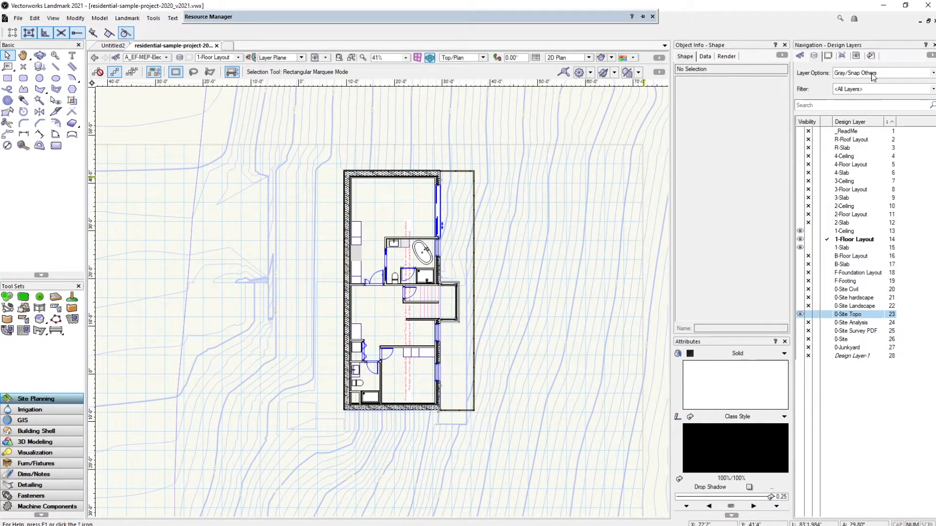
Set Layer Options to Show/Snap Others so other layers display and can be snapped
left_click(884, 73)
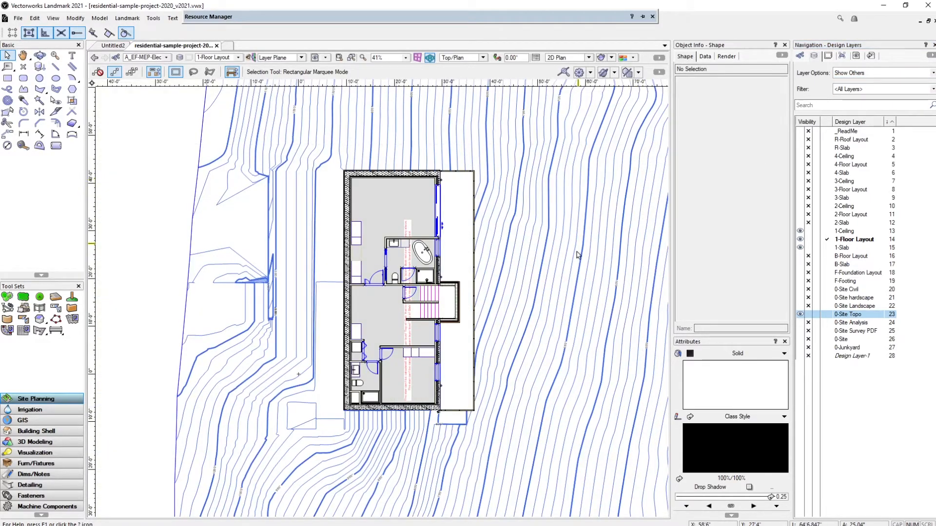
left_click(884, 72)
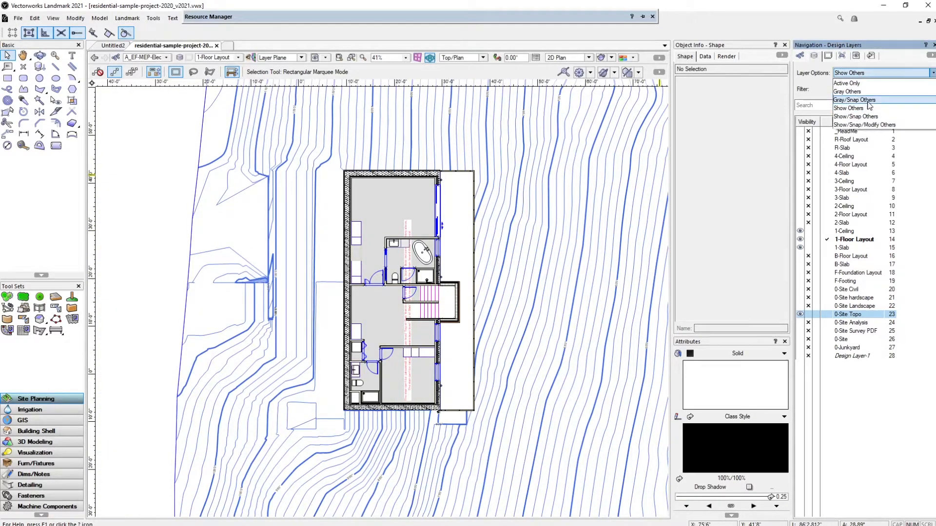
left_click(855, 116)
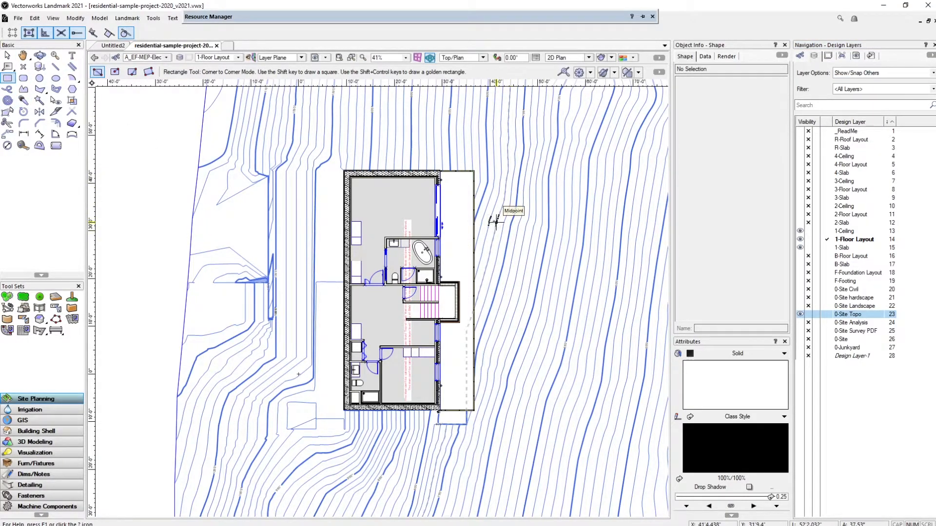
Draw and undo a test rectangle east of the house, then make 0-Site Landscape visible
left_click_drag(494, 227, 543, 260)
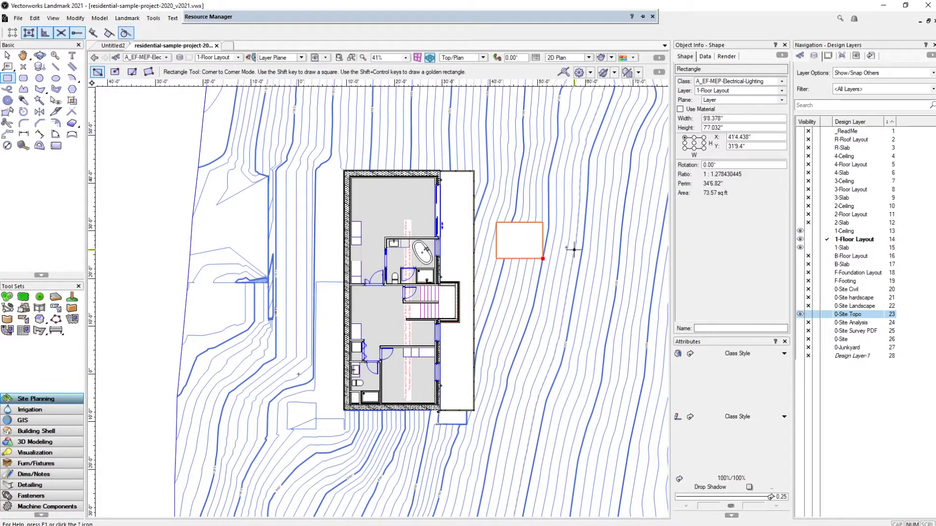
left_click(6, 72)
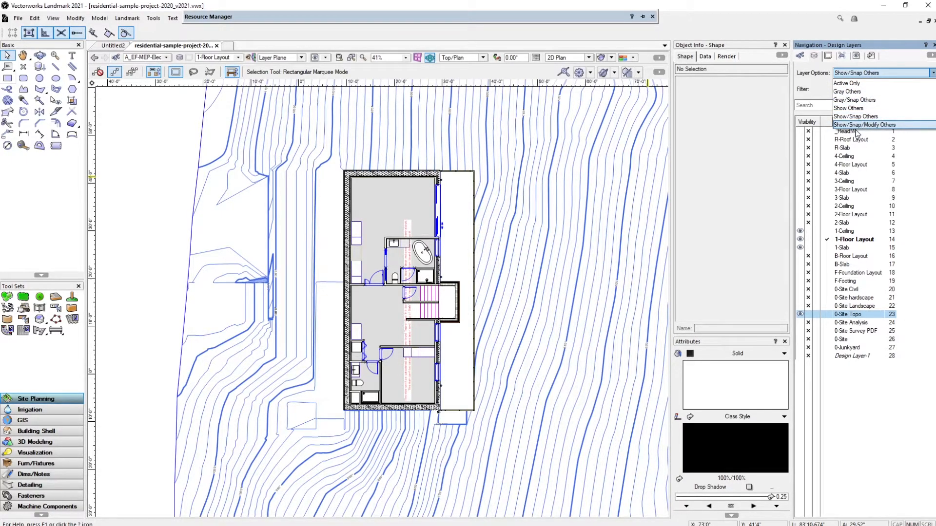
left_click(863, 124)
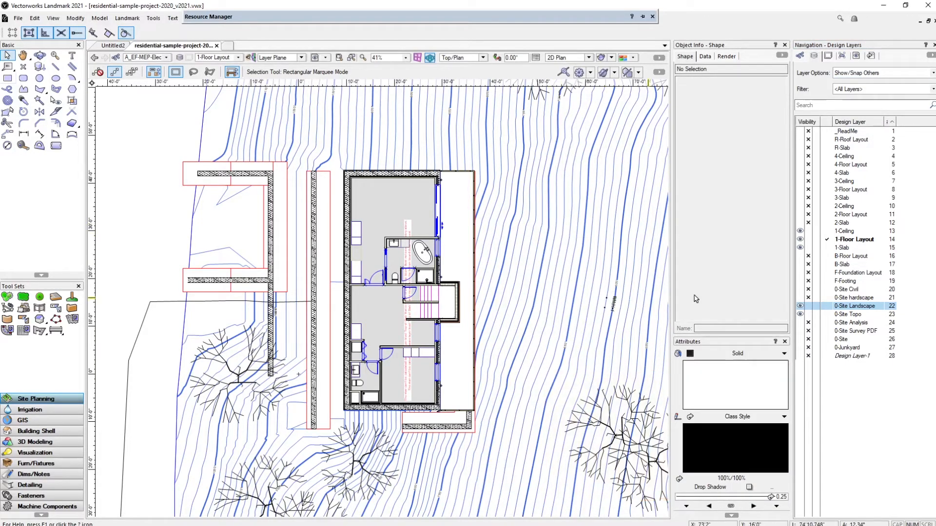
mouse_move(457, 314)
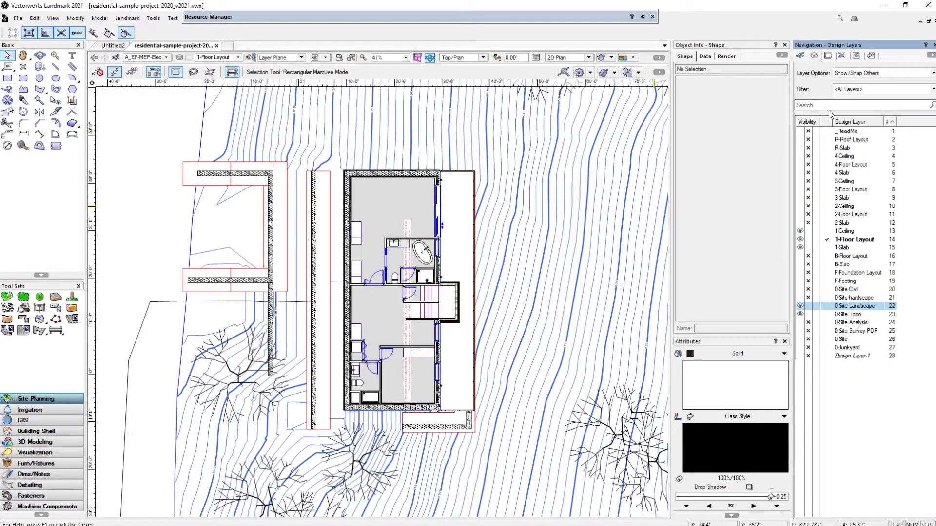
left_click(847, 314)
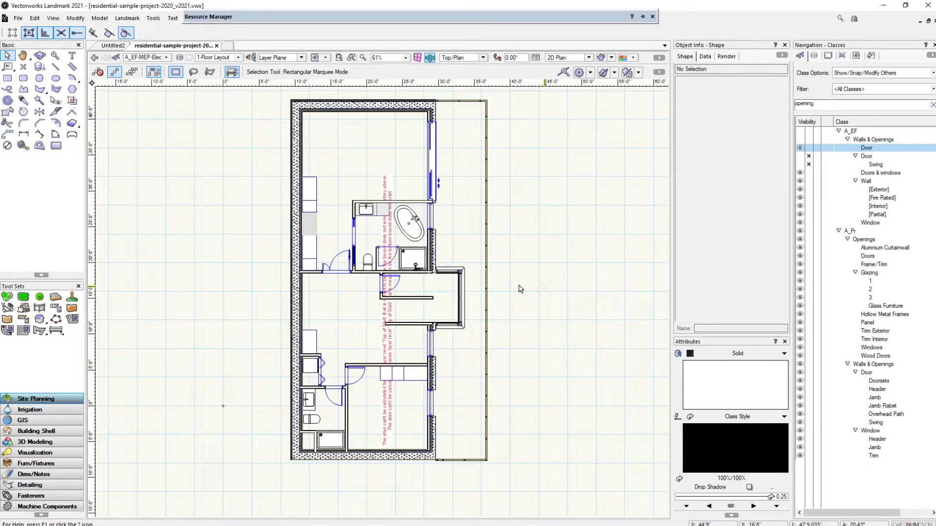
mouse_move(607, 195)
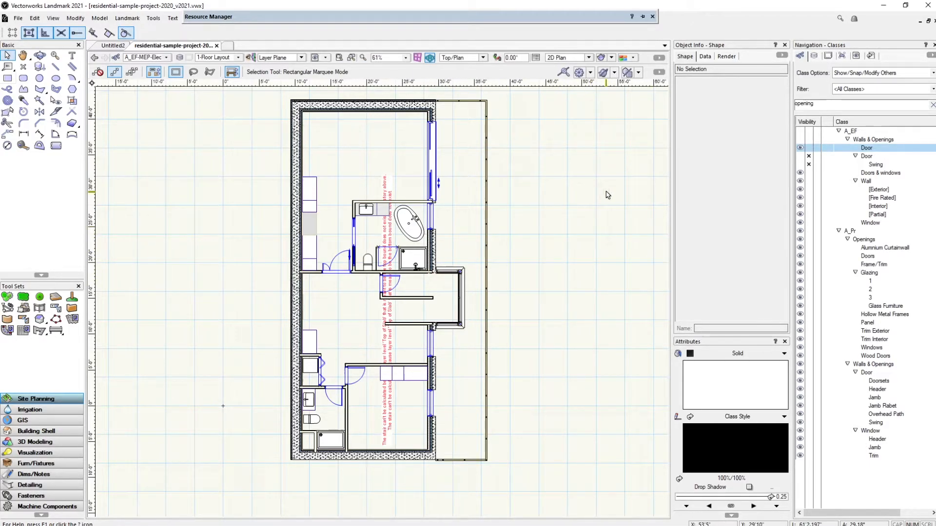
mouse_move(399, 191)
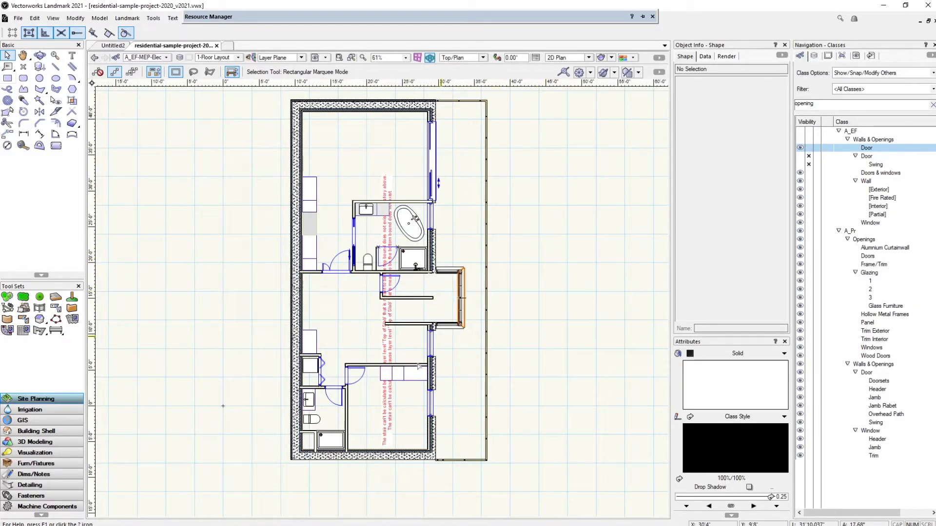
left_click(355, 380)
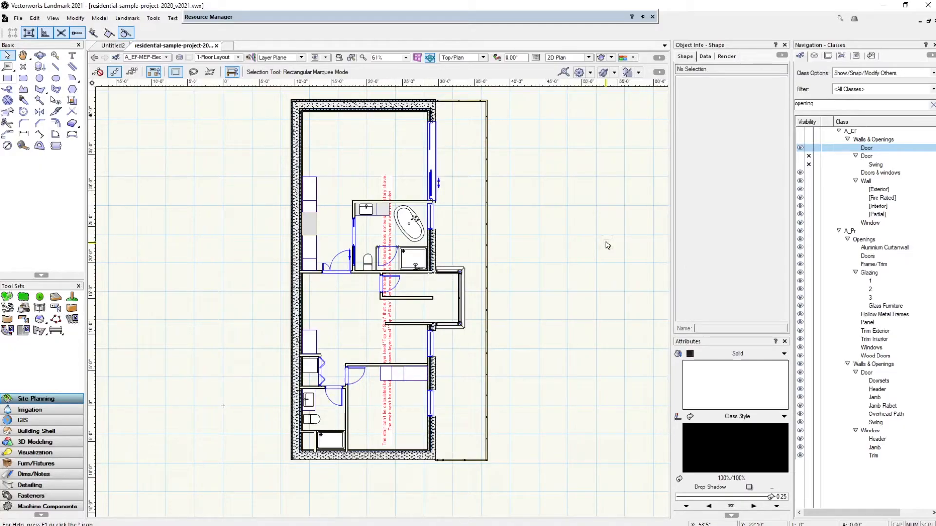
mouse_move(508, 281)
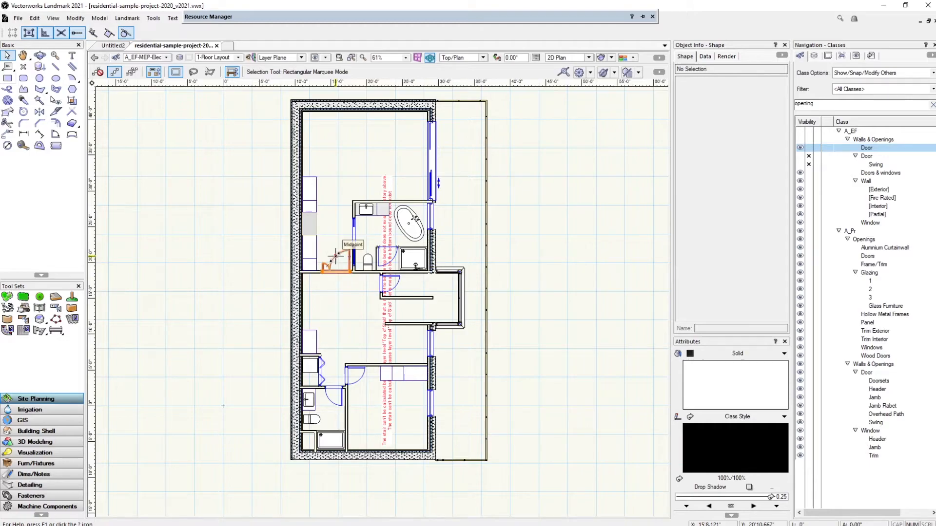
left_click(337, 268)
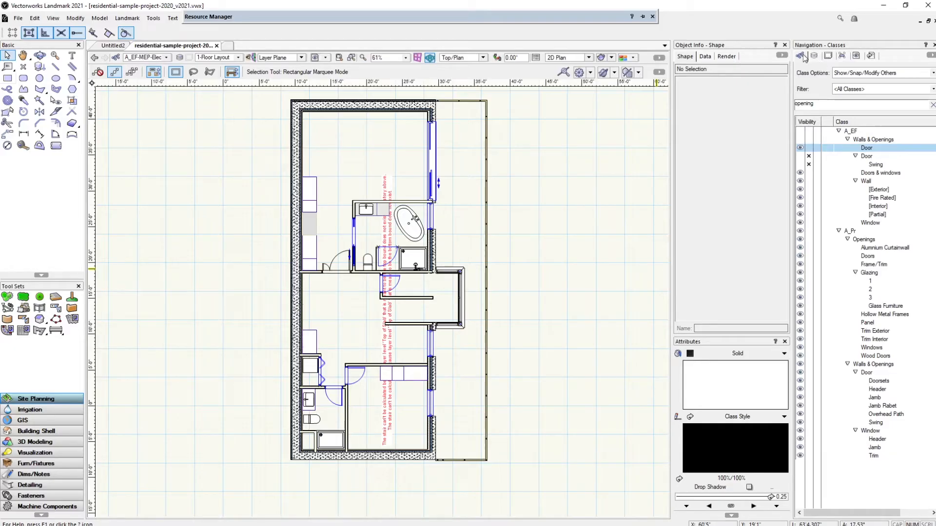
left_click(384, 288)
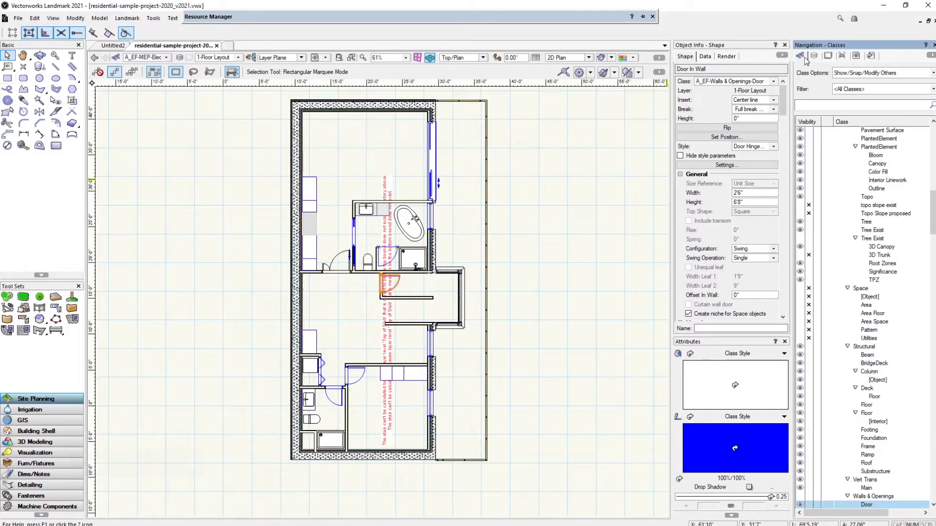
Filter classes by 'opening' and set the A_EF-Walls & Openings-Door class pen color to black
type("openings")
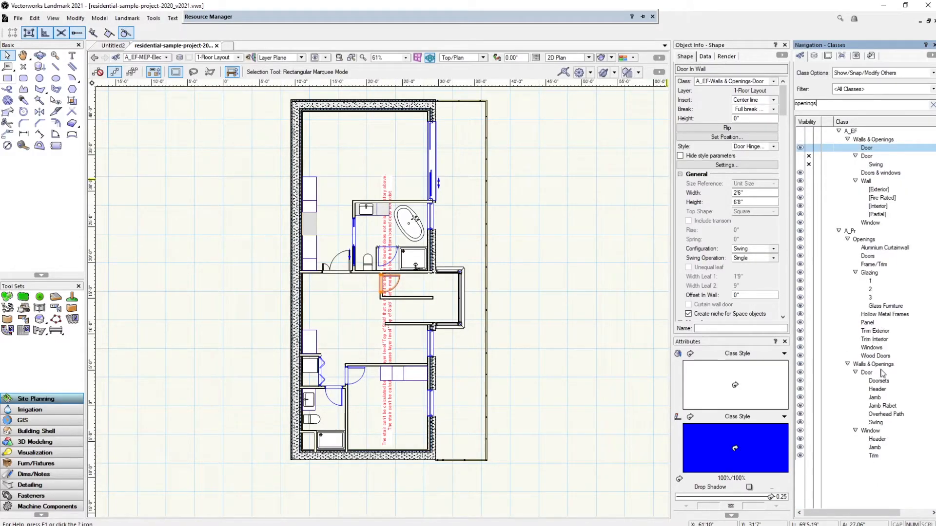
mouse_move(852, 148)
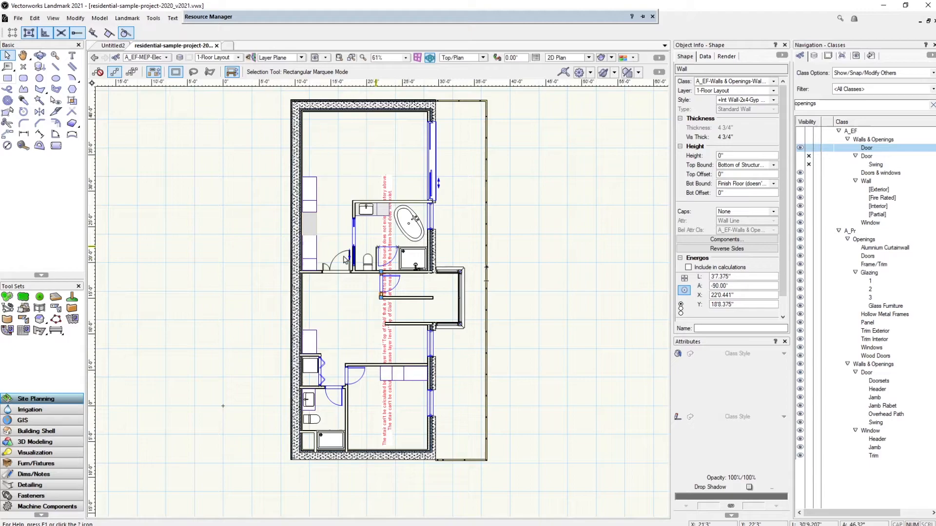
left_click(409, 224)
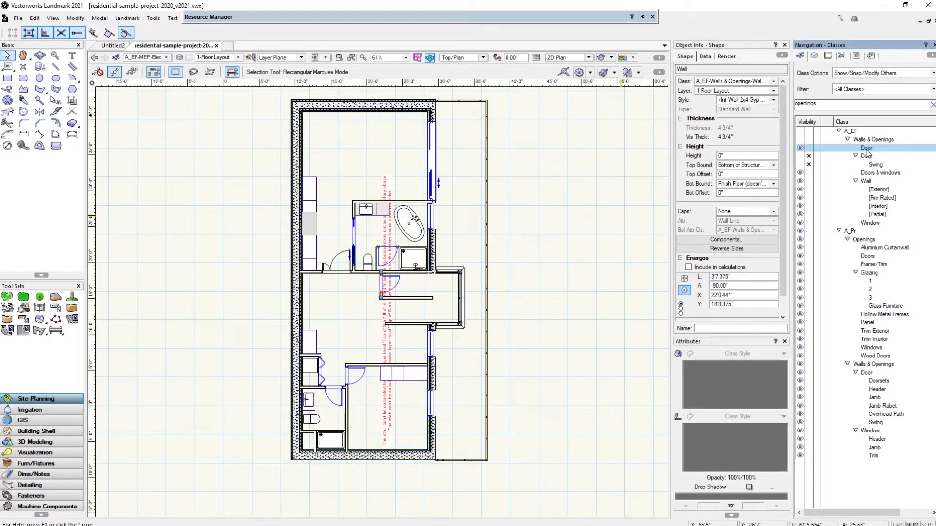
double_click(865, 148)
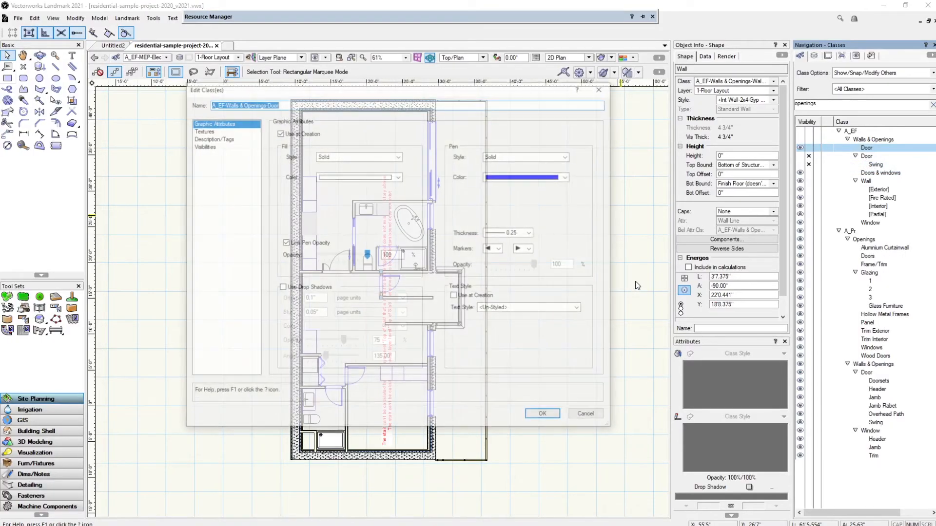
left_click(567, 176)
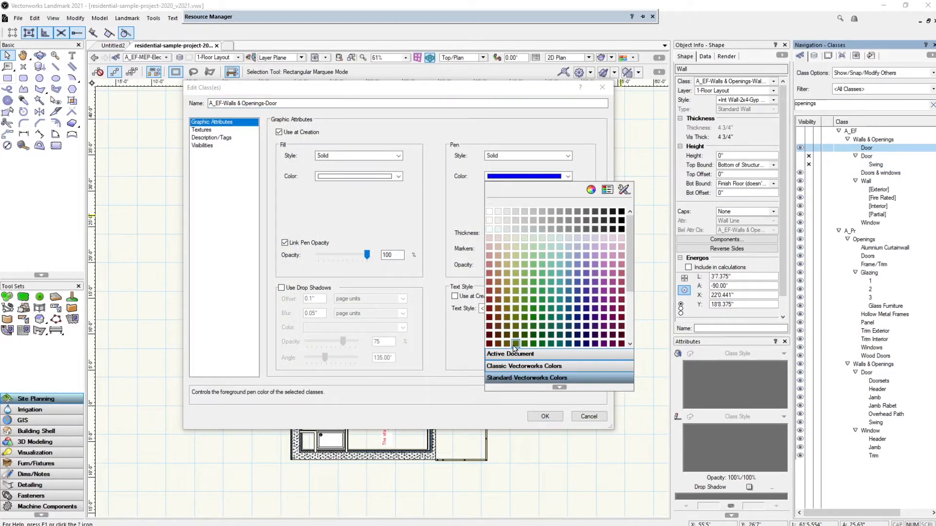
left_click(515, 343)
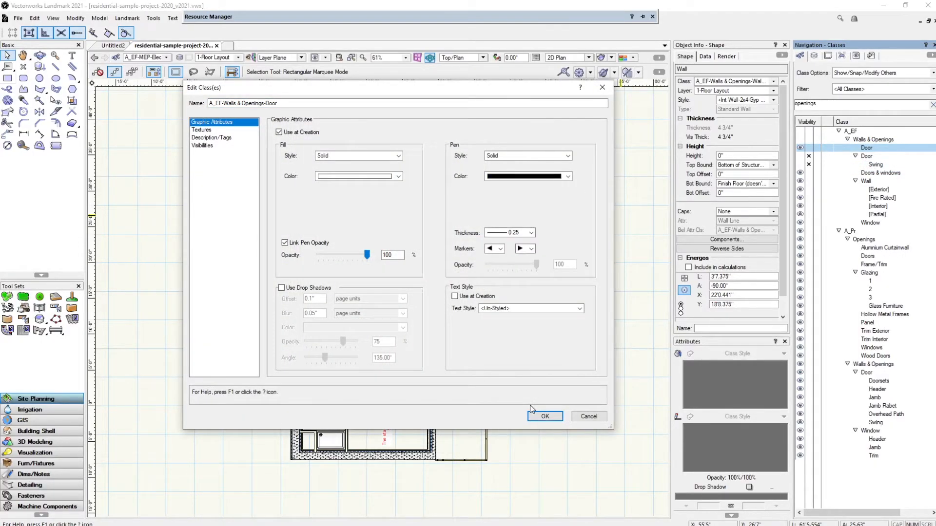
left_click(544, 416)
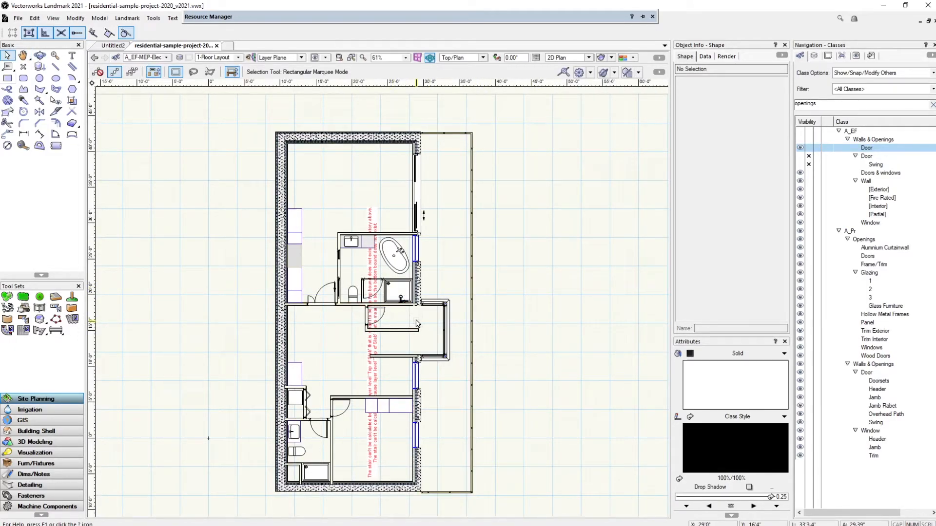
mouse_move(543, 304)
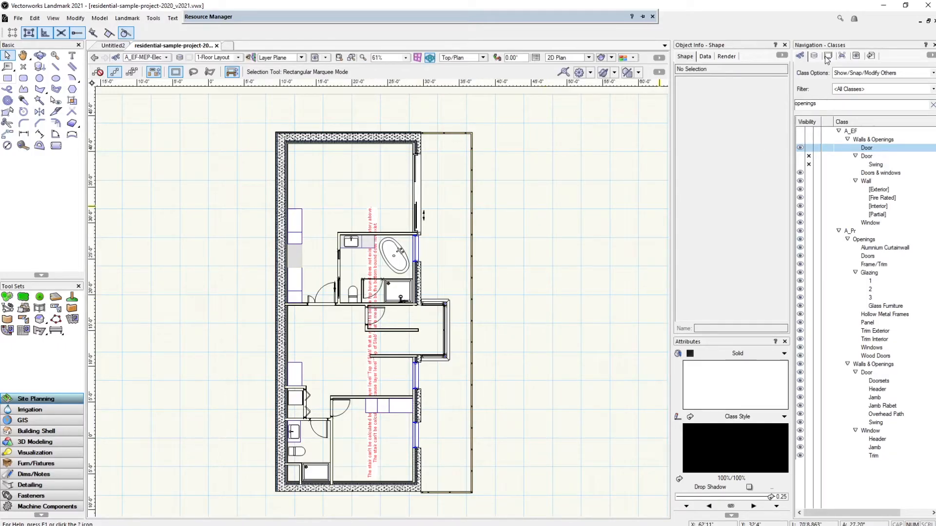
left_click(827, 55)
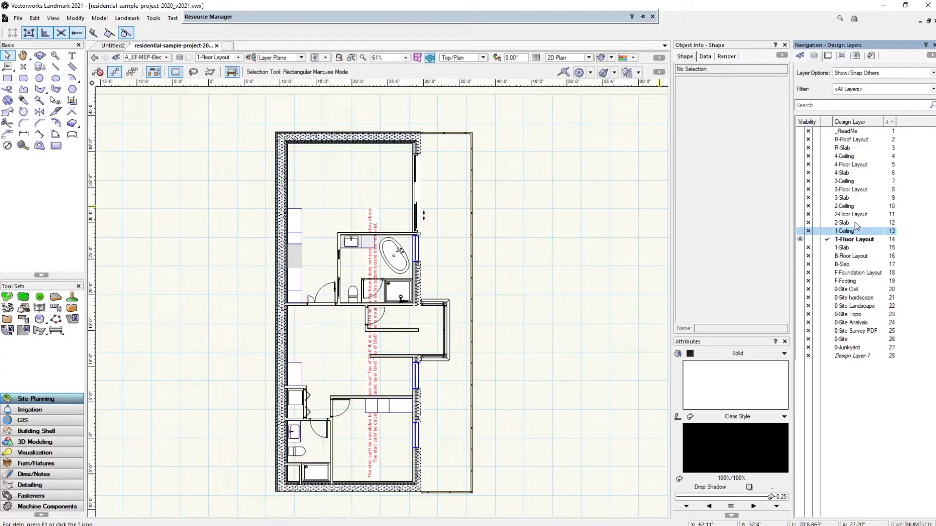
mouse_move(859, 183)
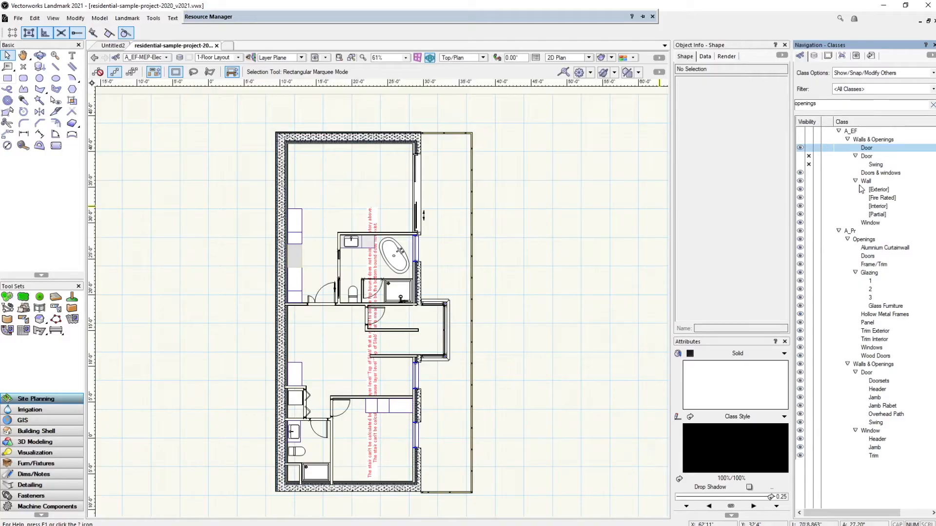
mouse_move(878, 189)
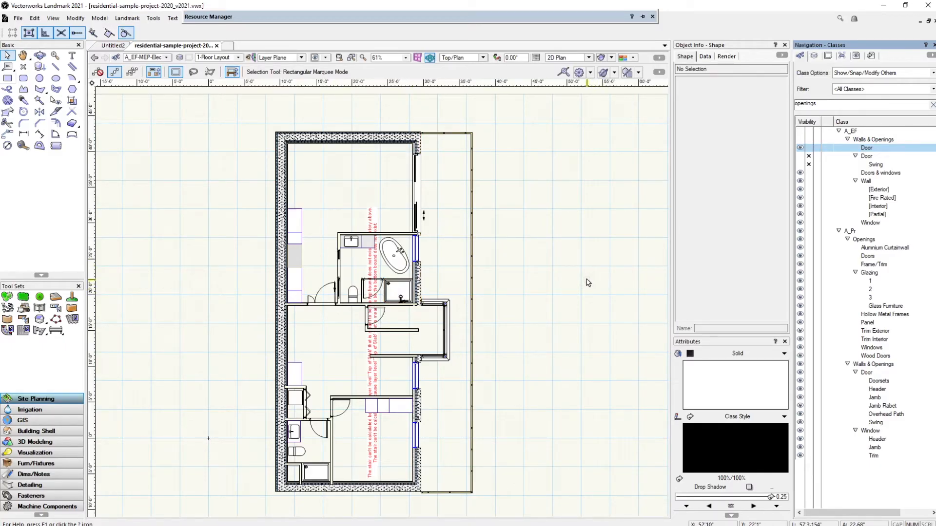
mouse_move(656, 265)
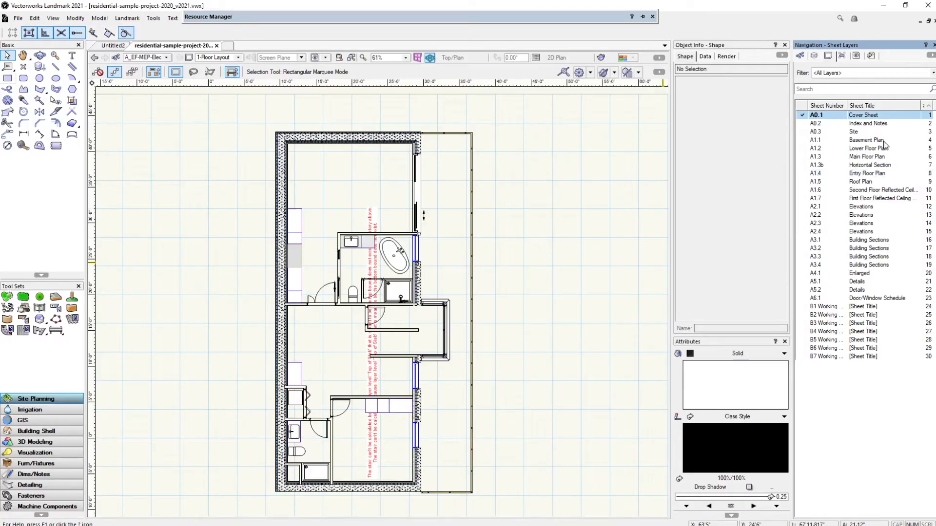
mouse_move(821, 178)
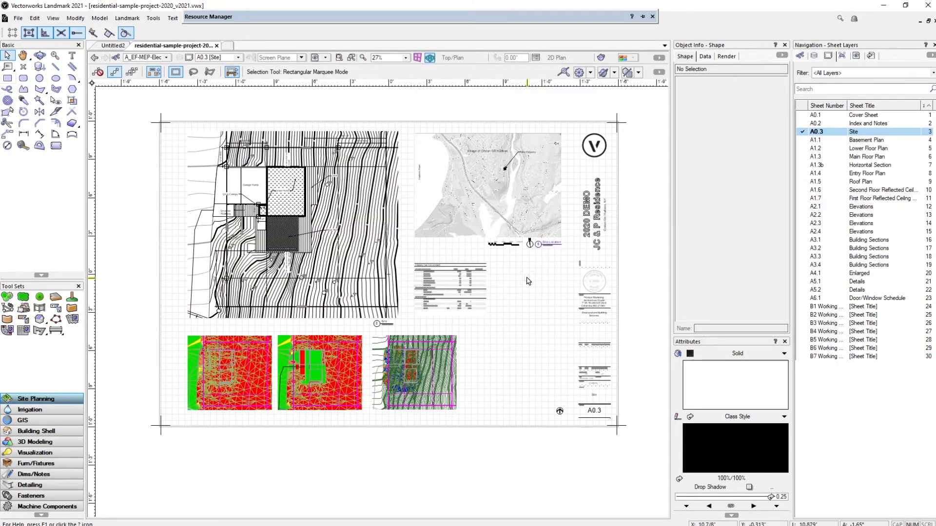
mouse_move(394, 230)
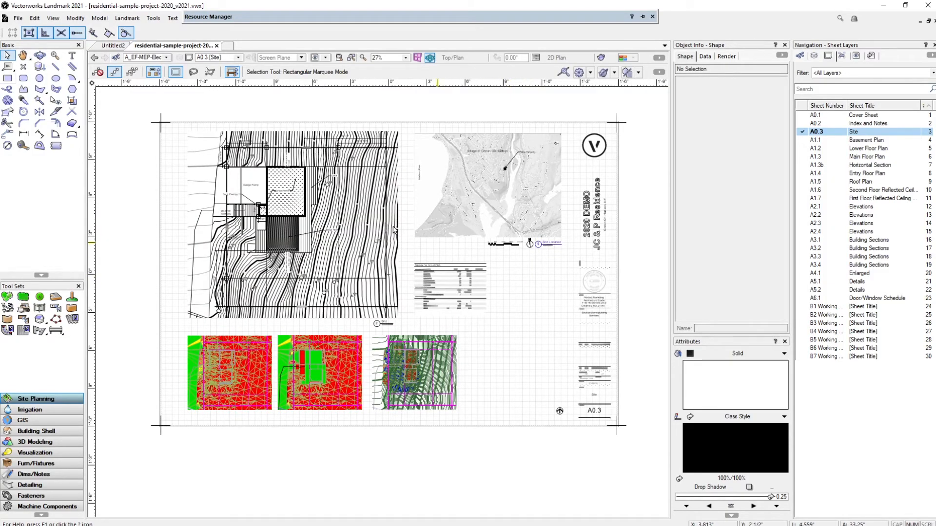
Display the A0.3 Site sheet layer with its site plan, map and terrain images
left_click(487, 190)
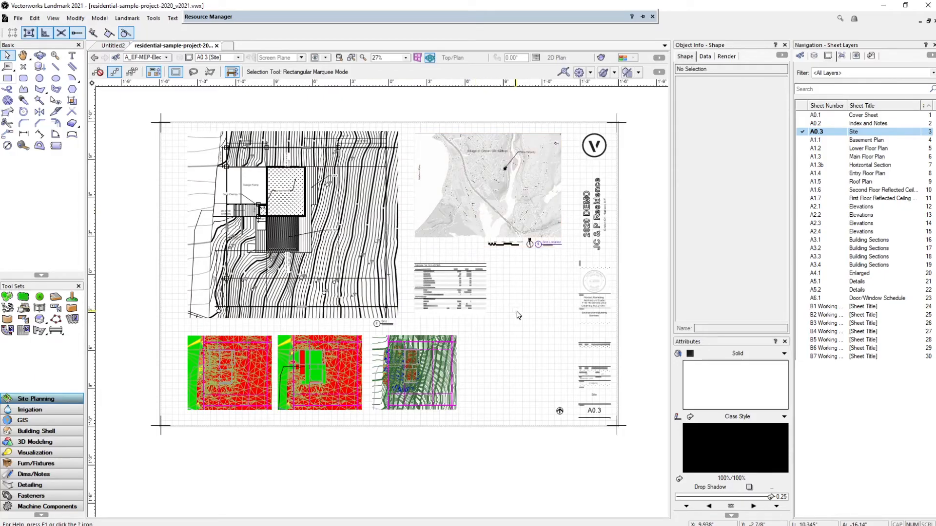
mouse_move(518, 354)
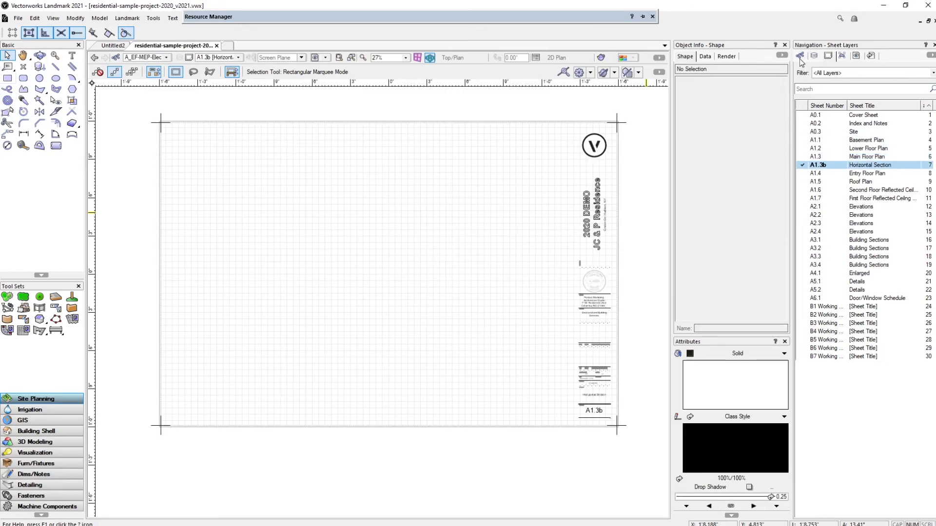
Switch the Navigation palette to the Design Layers list
left_click(814, 55)
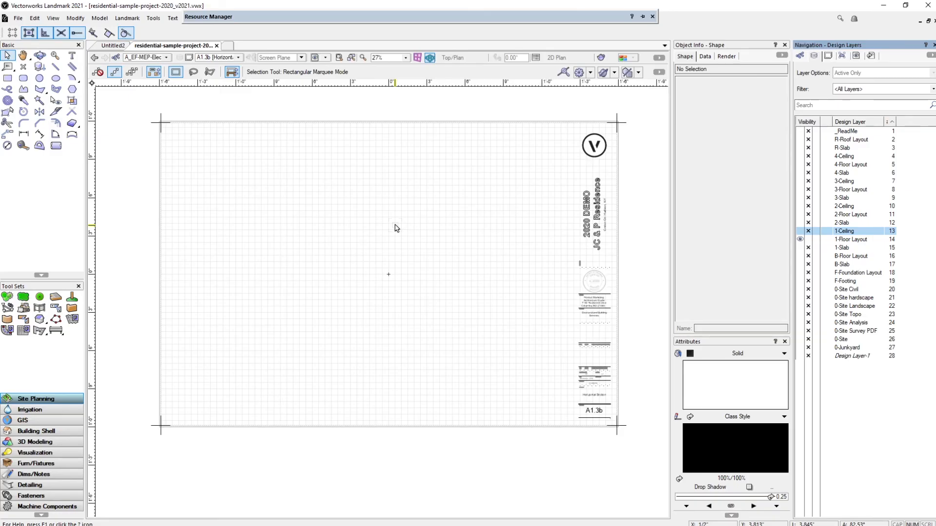
mouse_move(654, 169)
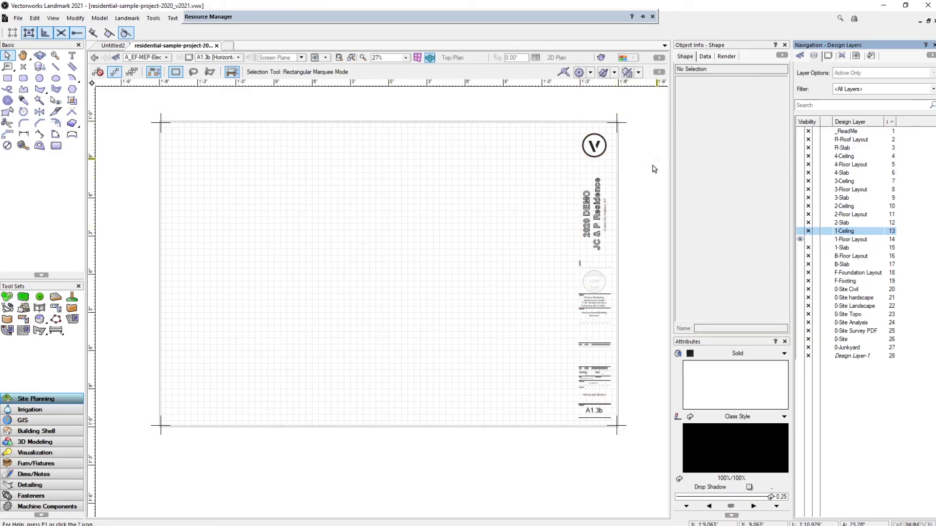